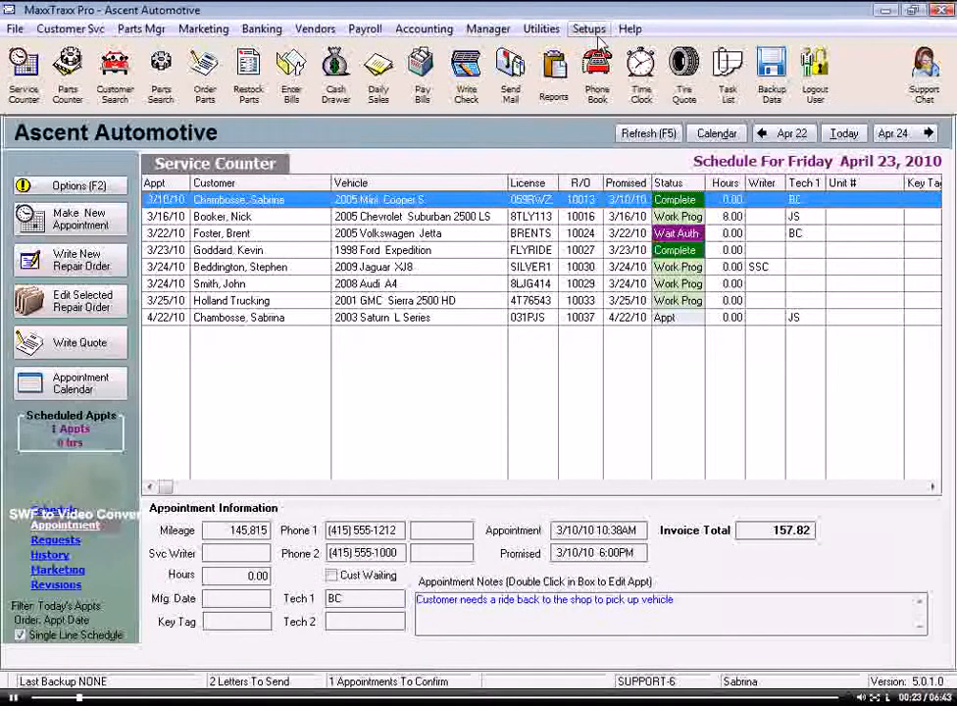
- Browse the Setups menu's Miscellaneous Lists submenu from the service counter schedule
left_click(588, 30)
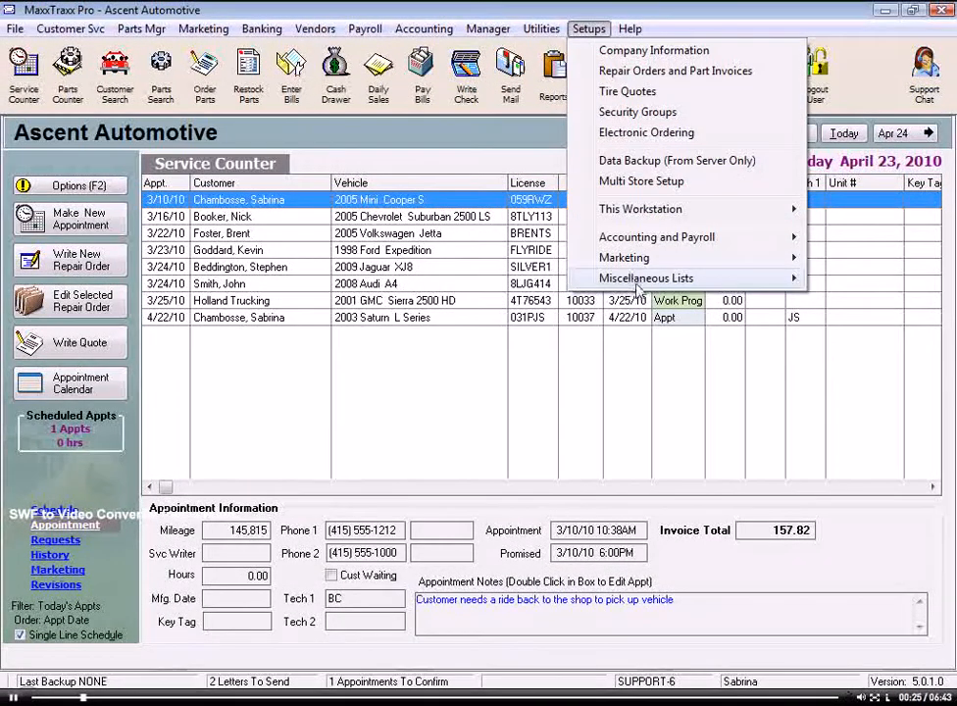
left_click(647, 278)
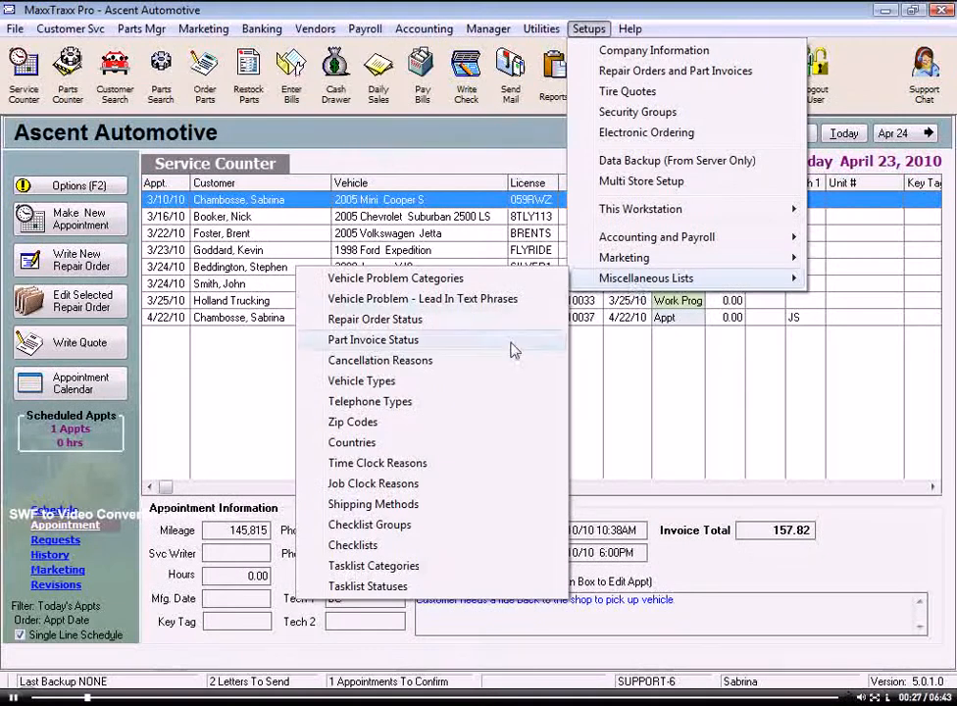
mouse_move(447, 525)
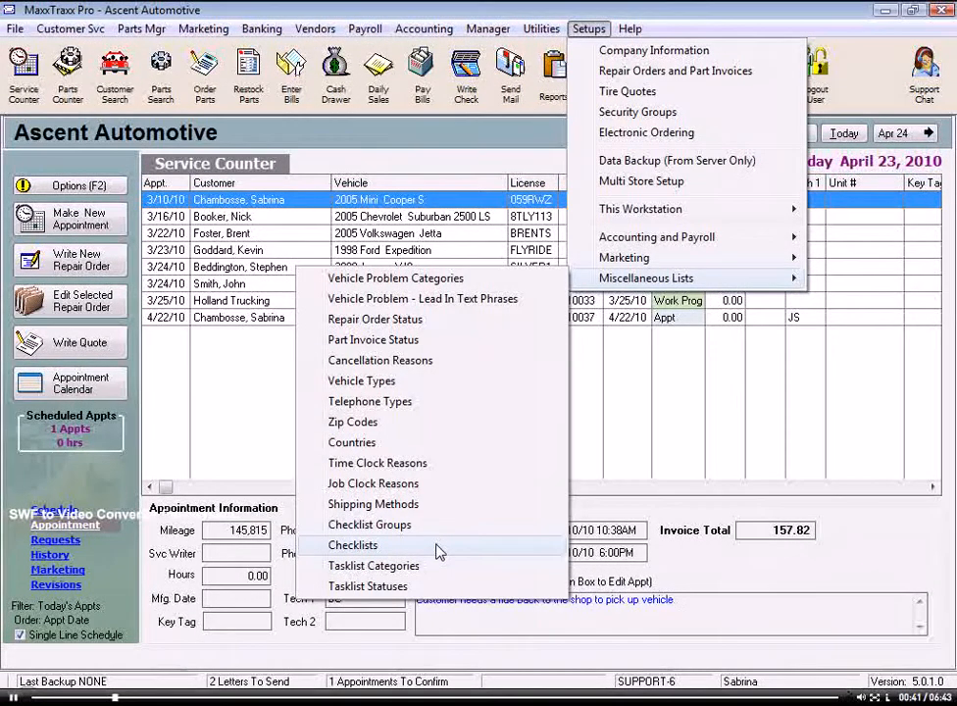
mouse_move(447, 537)
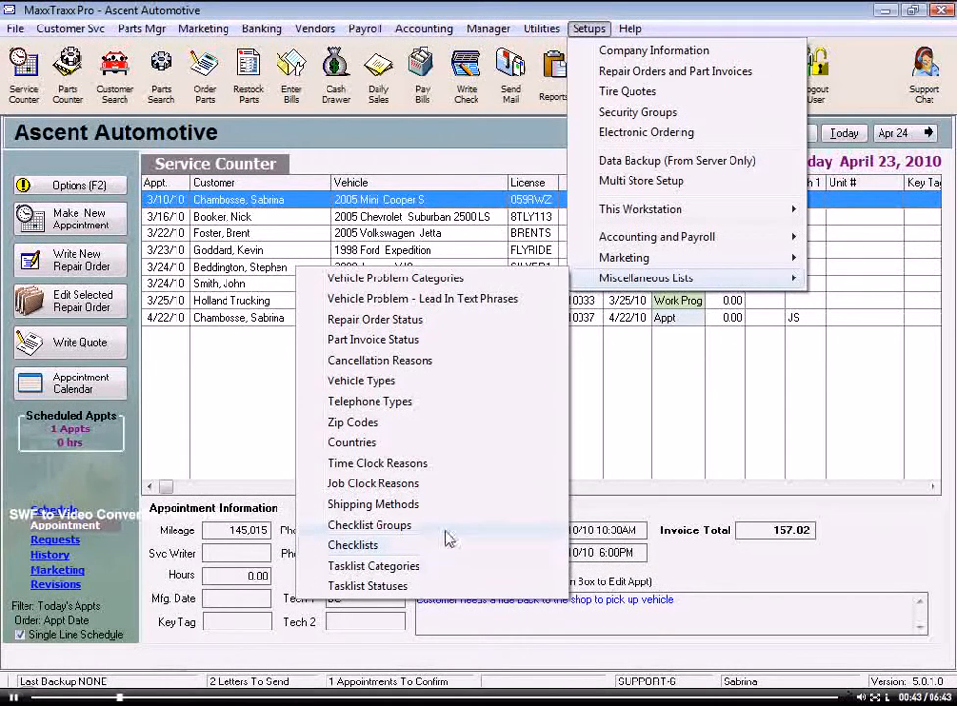
mouse_move(453, 528)
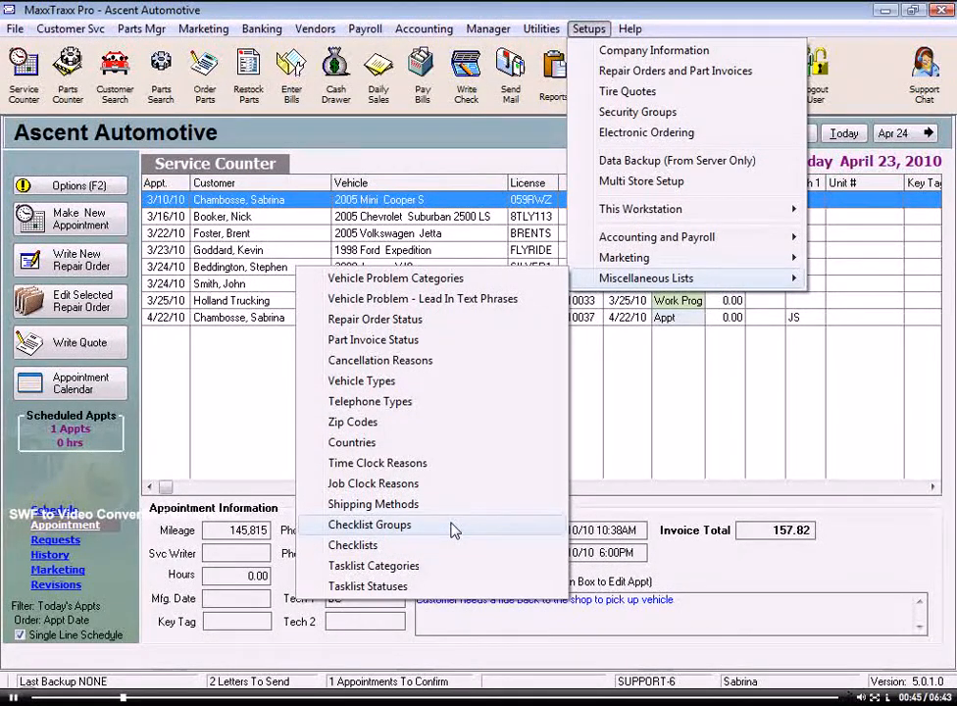
- Show inactive checklist groups in the groups list, then start deleting a group and dismiss the confirmation
left_click(369, 526)
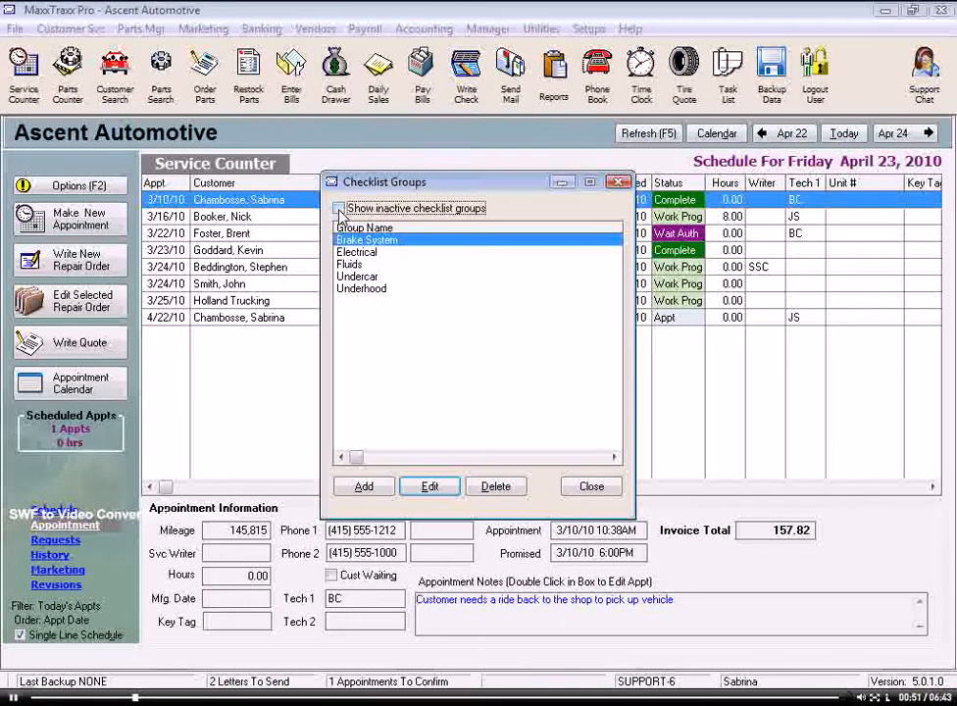
left_click(338, 207)
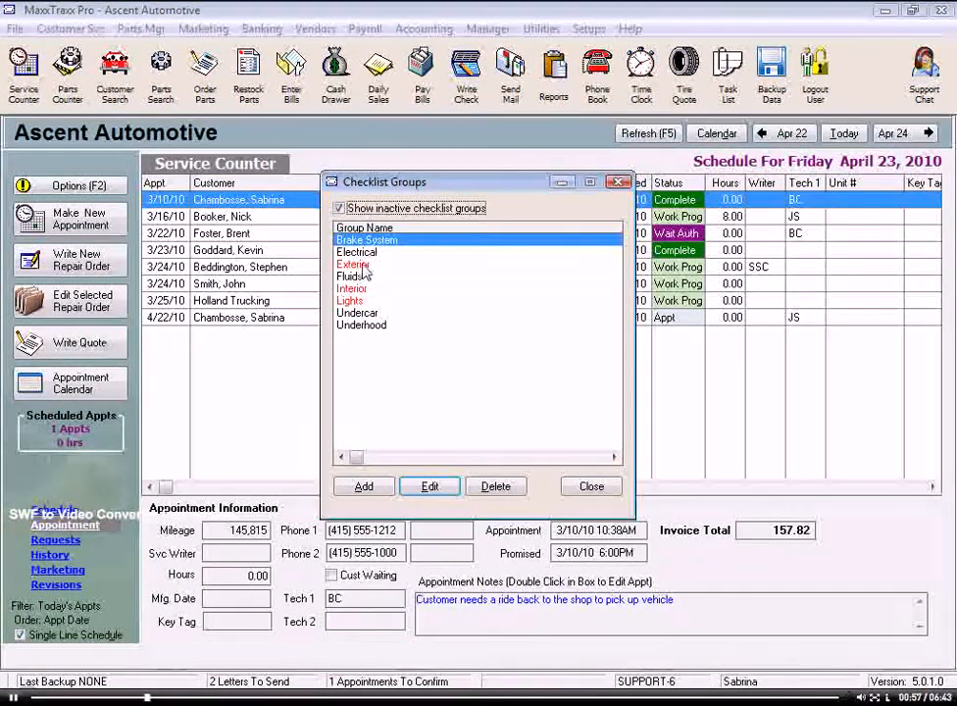
right_click(353, 265)
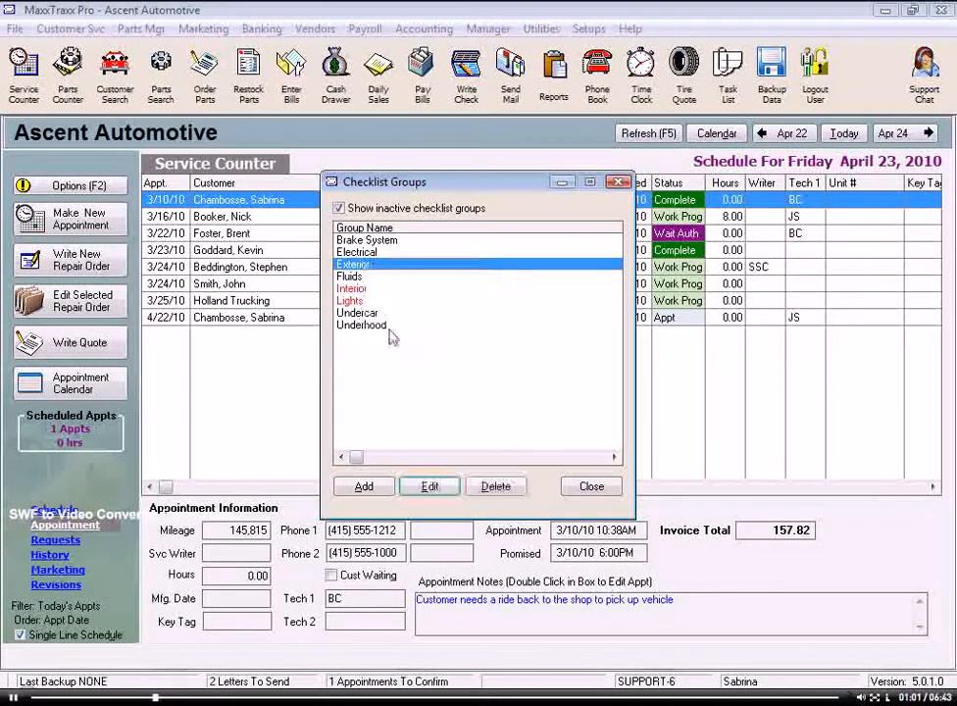
left_click(351, 275)
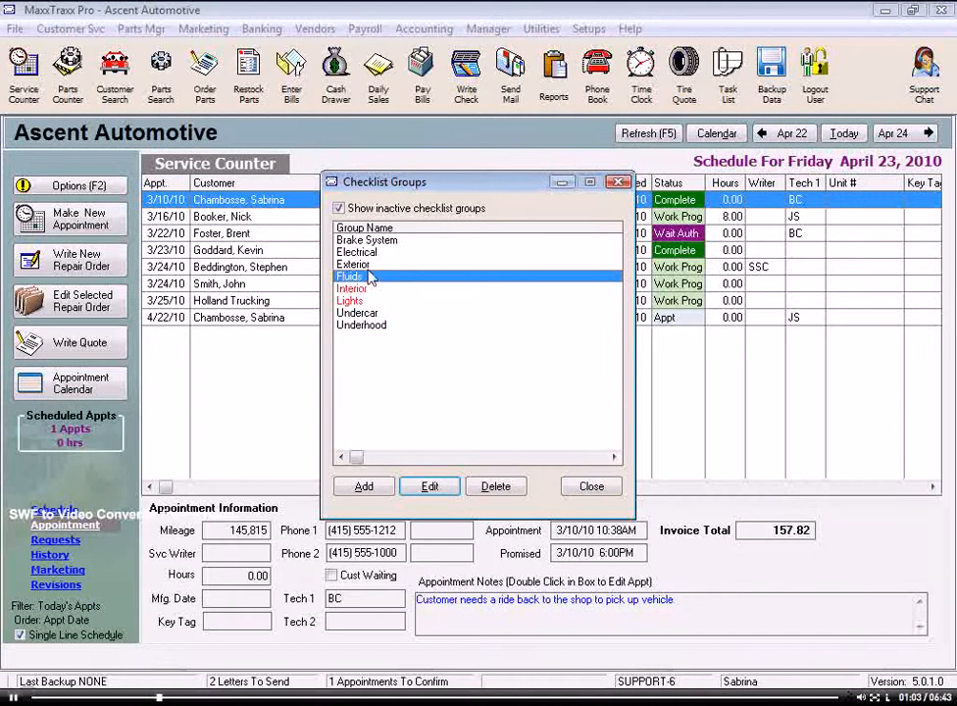
left_click(494, 487)
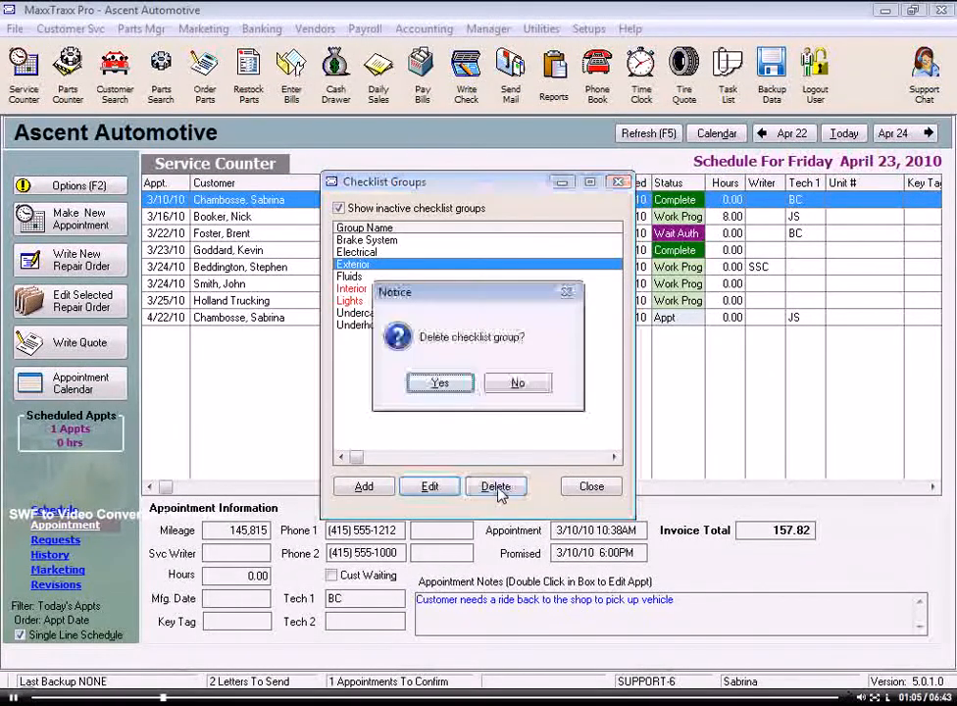
left_click(439, 383)
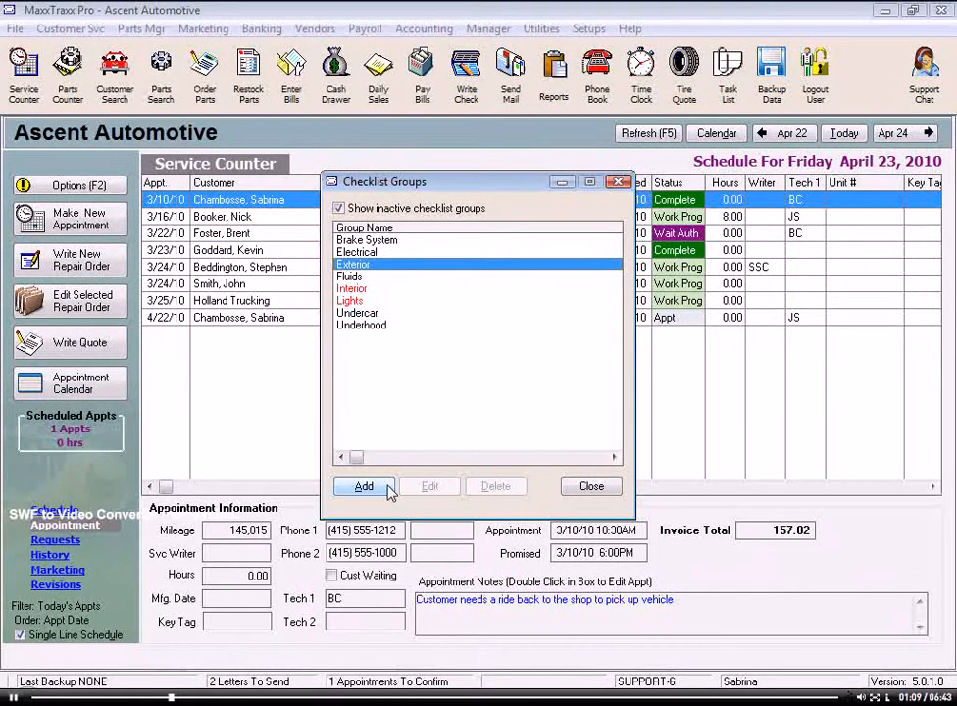
- Add a new checklist group named Other
left_click(362, 486)
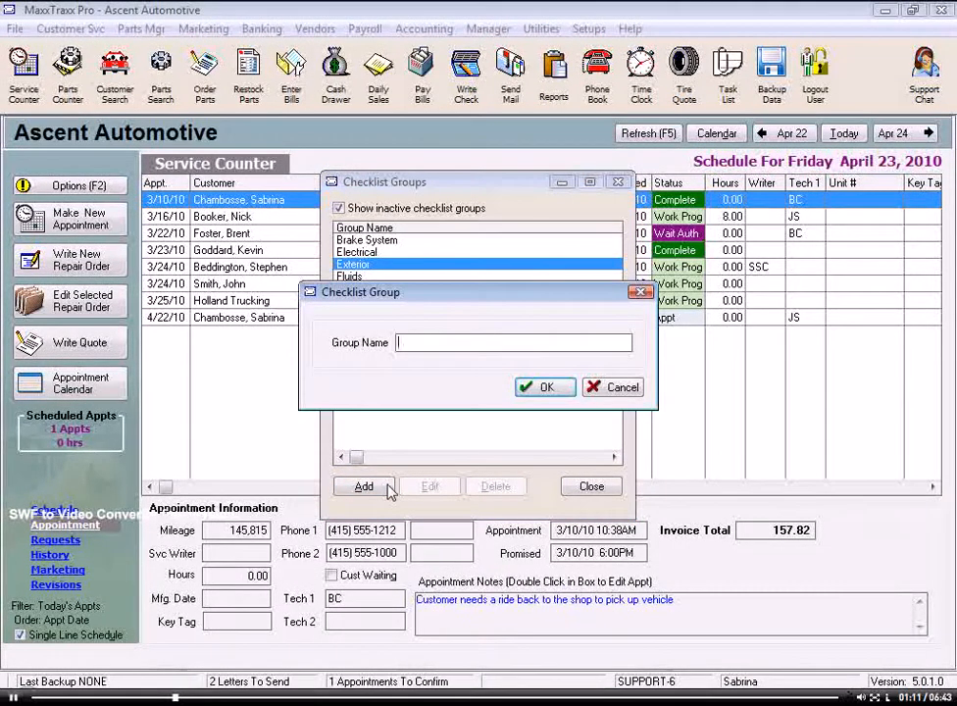
type("Other")
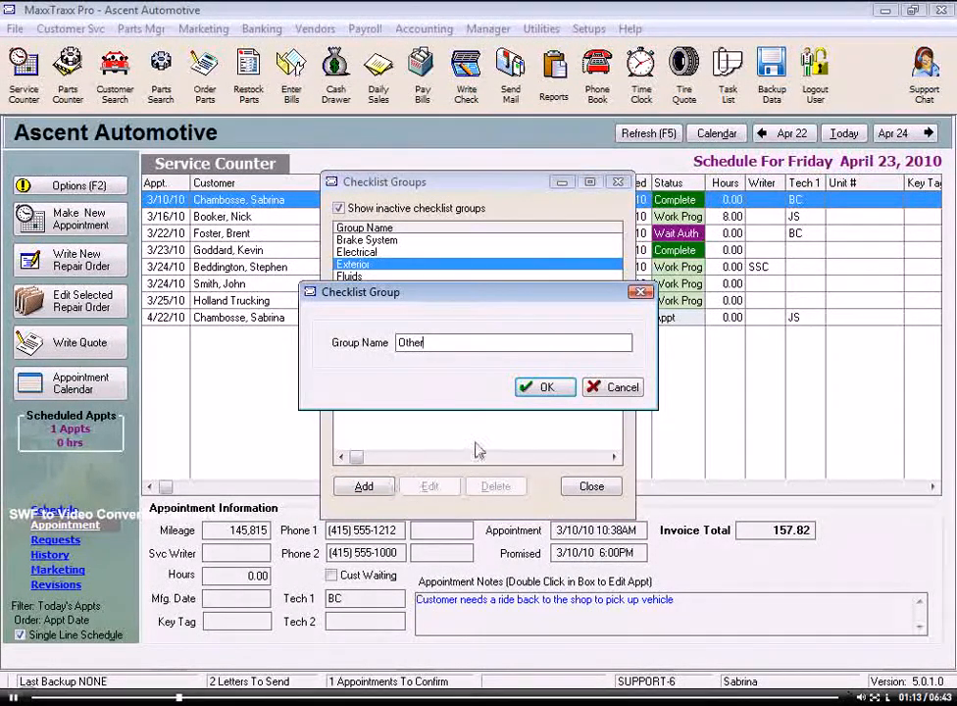
left_click(545, 386)
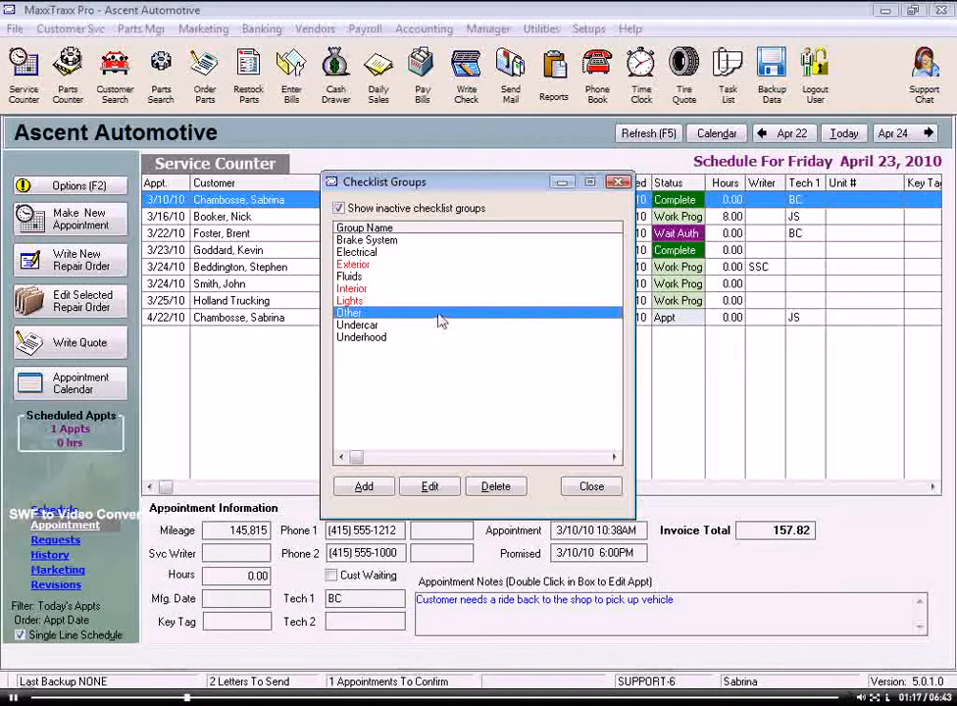
- Rename the Brake System group to Brakes and close the checklist groups list
left_click(366, 239)
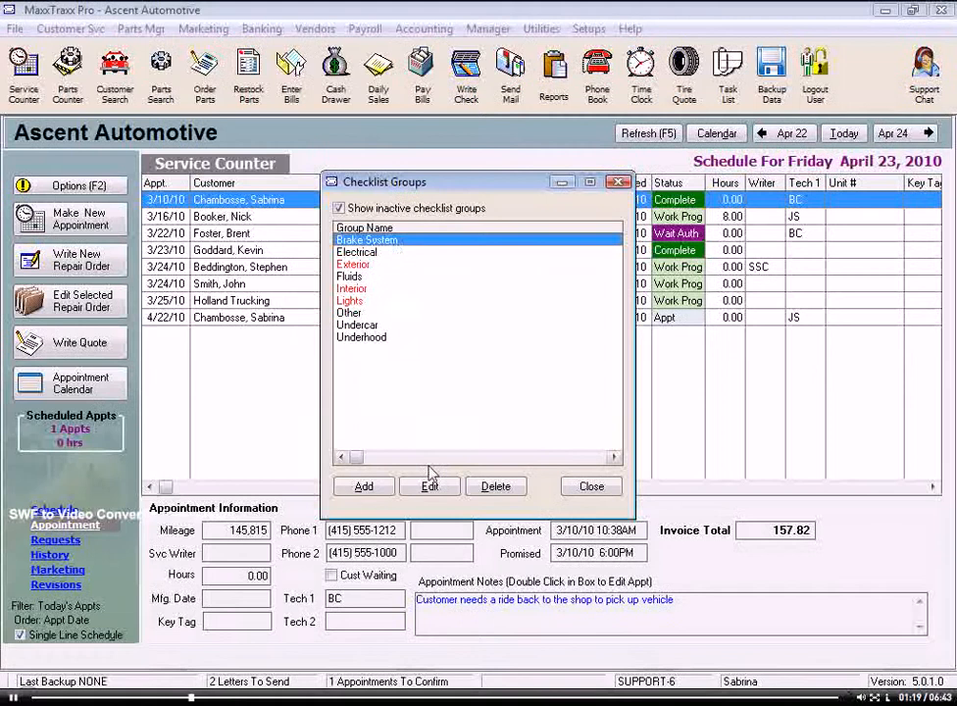
left_click(428, 486)
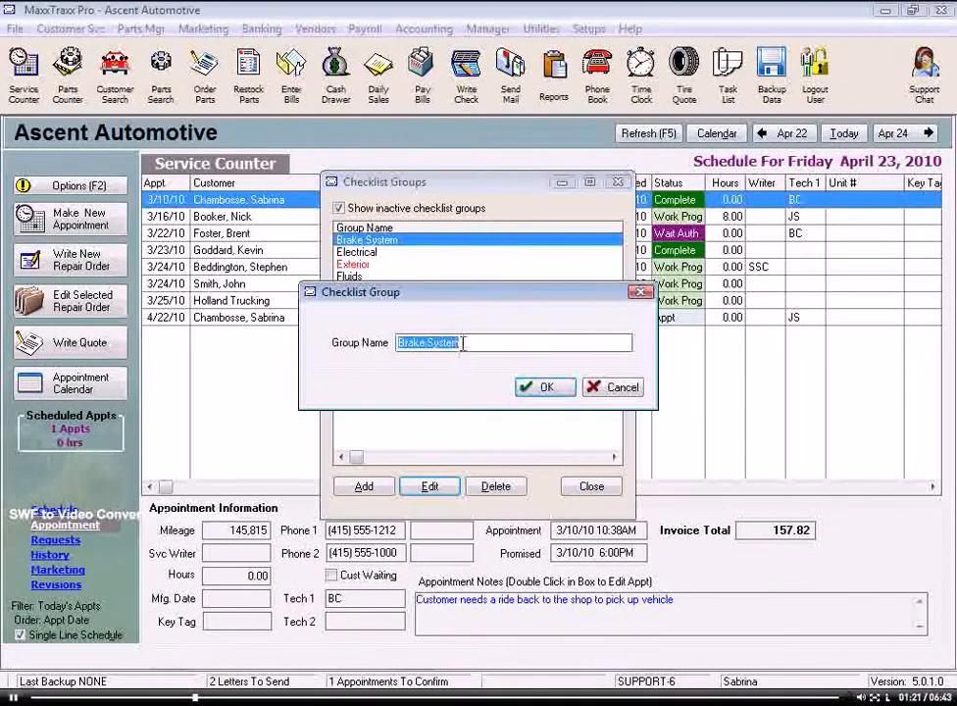
type("Brake")
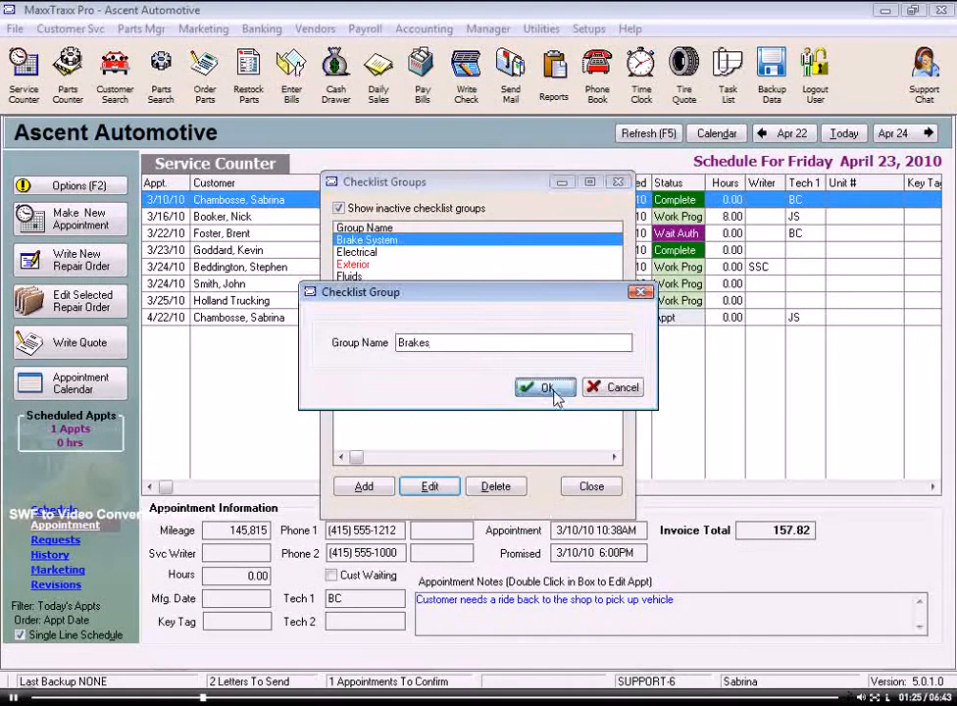
left_click(545, 389)
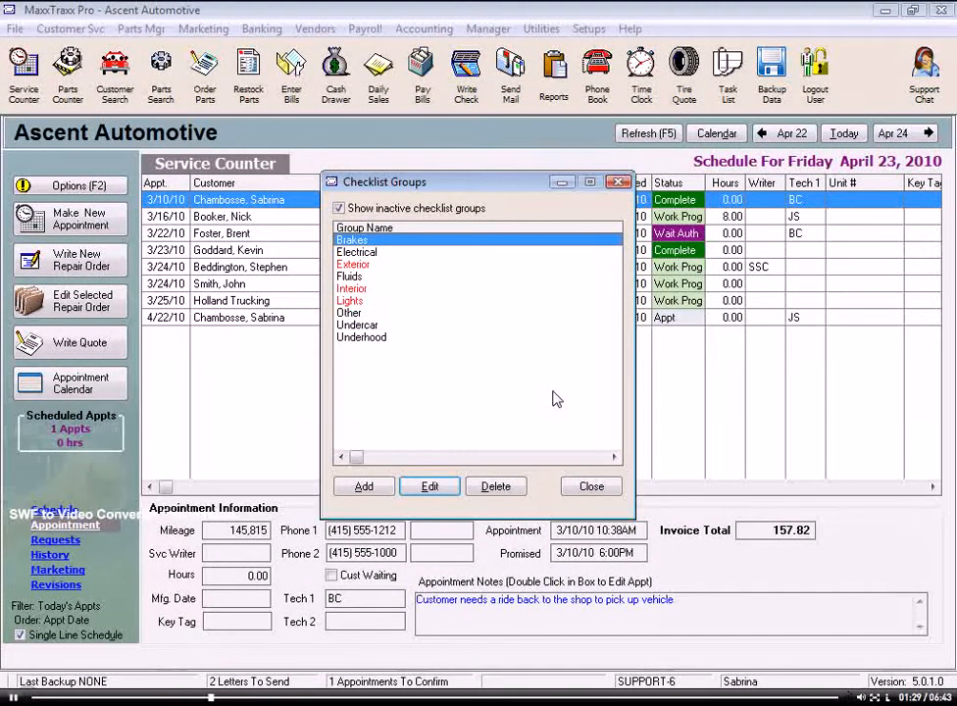
left_click(590, 486)
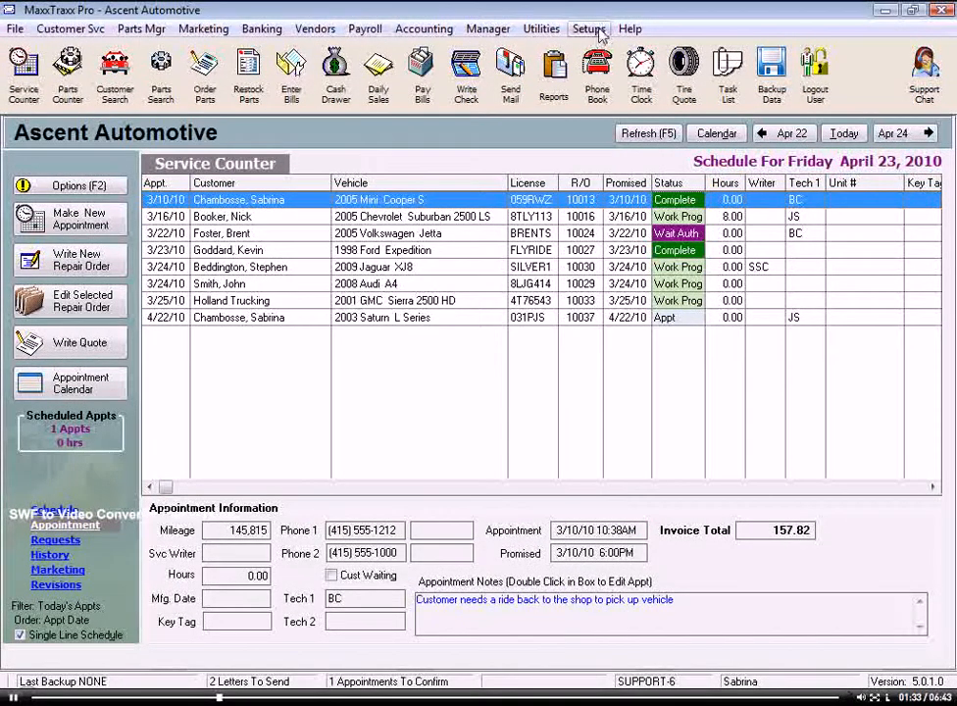
- Bring up the checklist templates list with inactive templates shown
left_click(590, 29)
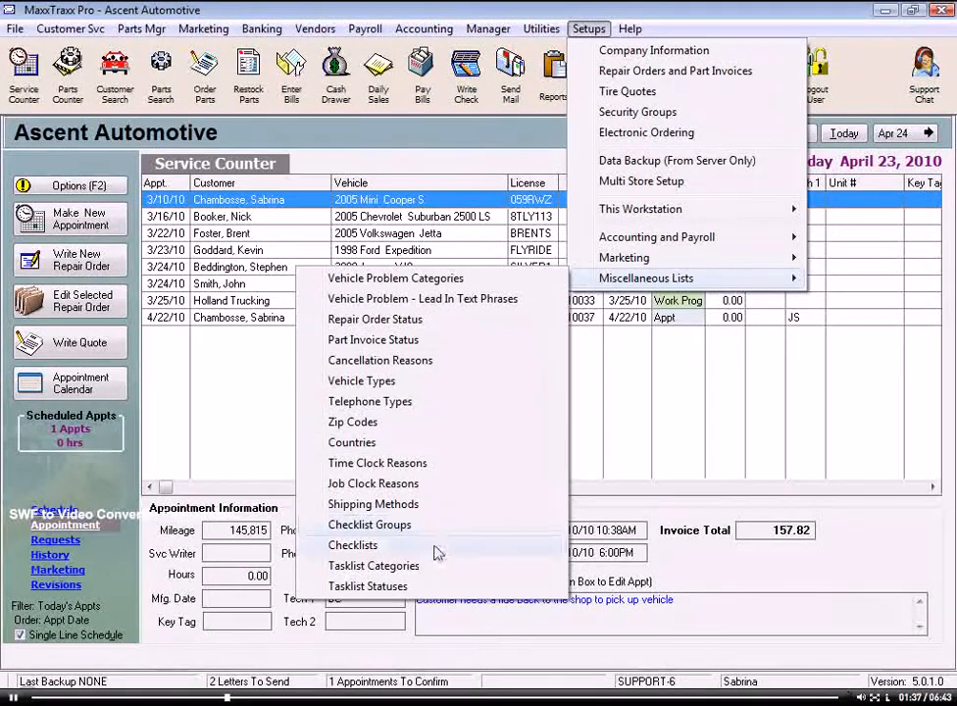
left_click(353, 545)
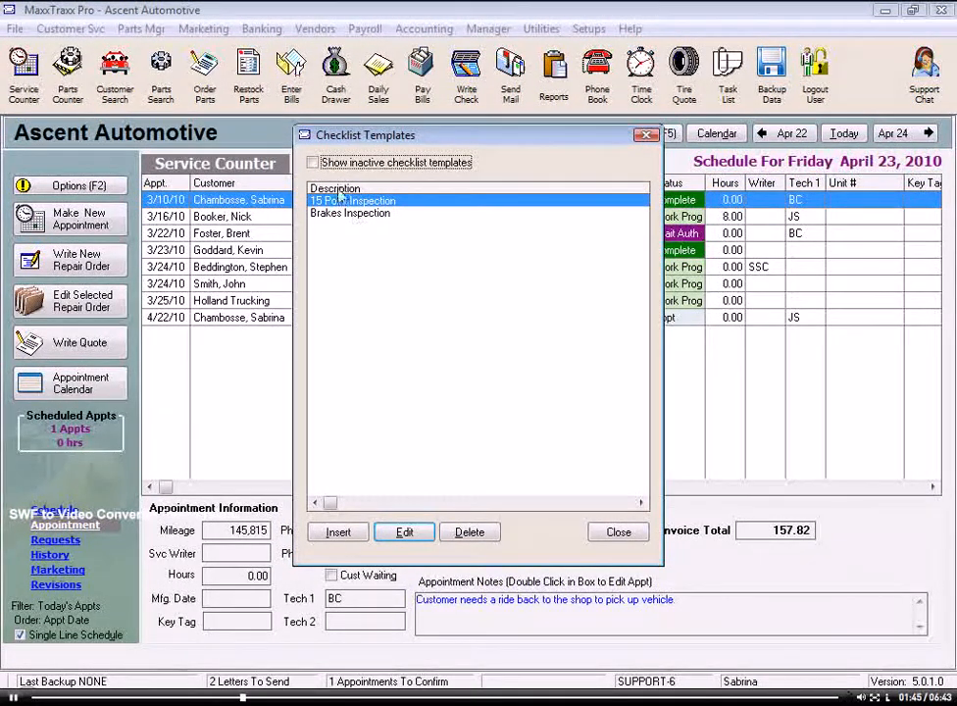
left_click(314, 163)
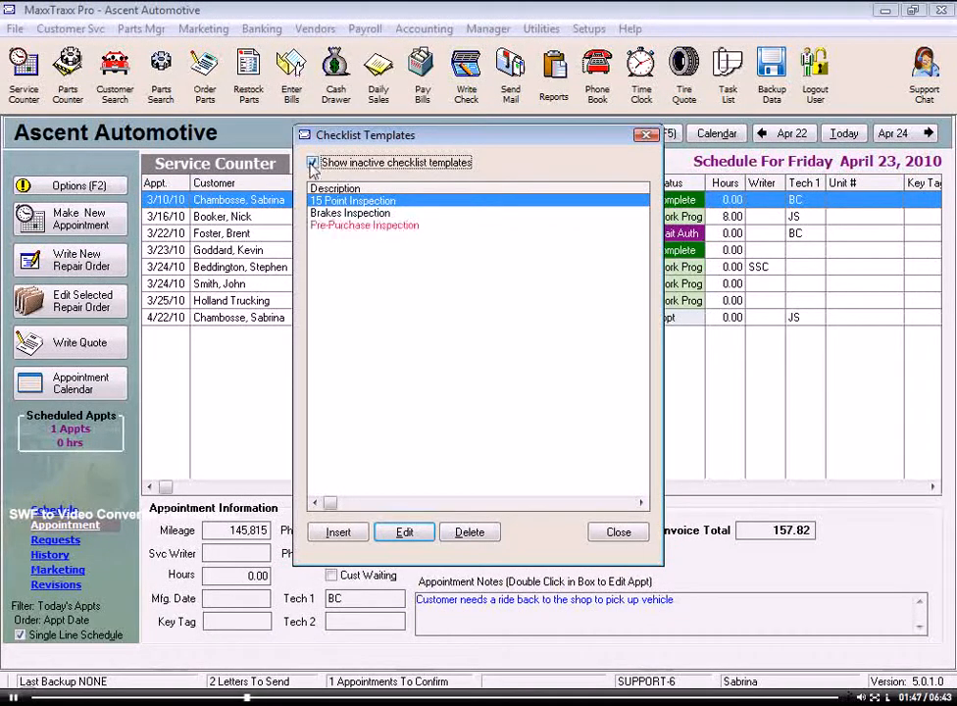
mouse_move(390, 232)
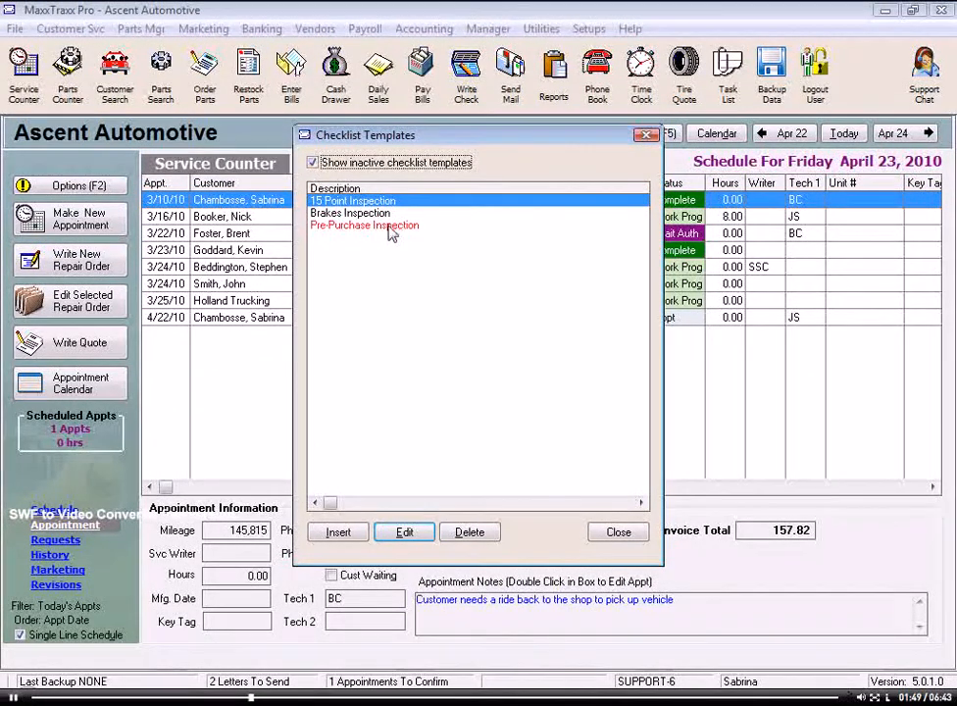
- Attempt to undelete the inactive Pre-Purchase Inspection template
left_click(364, 224)
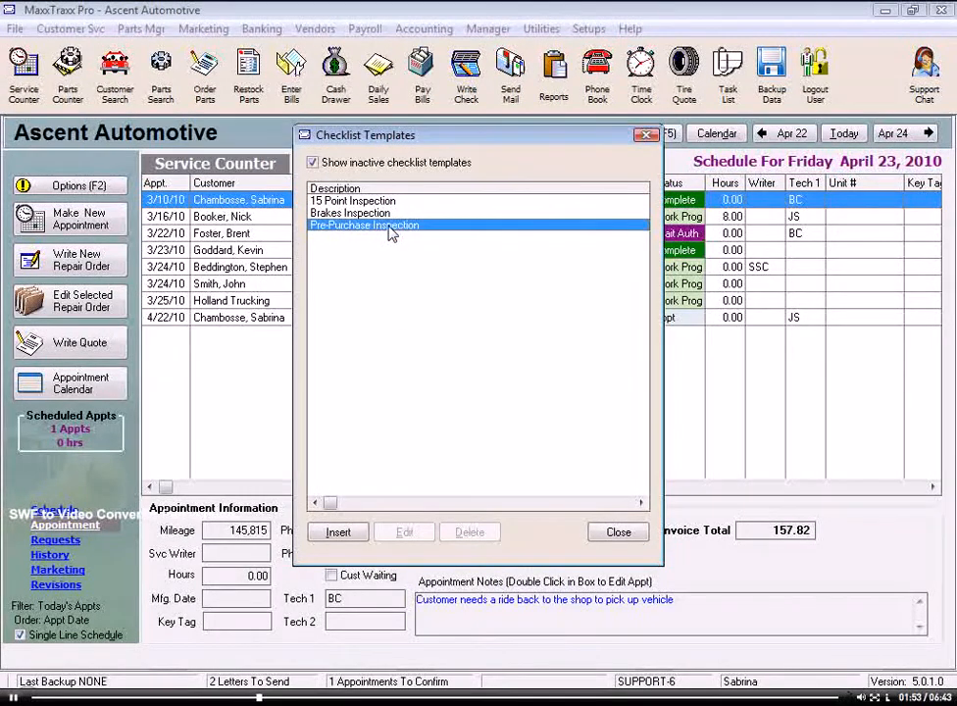
right_click(388, 224)
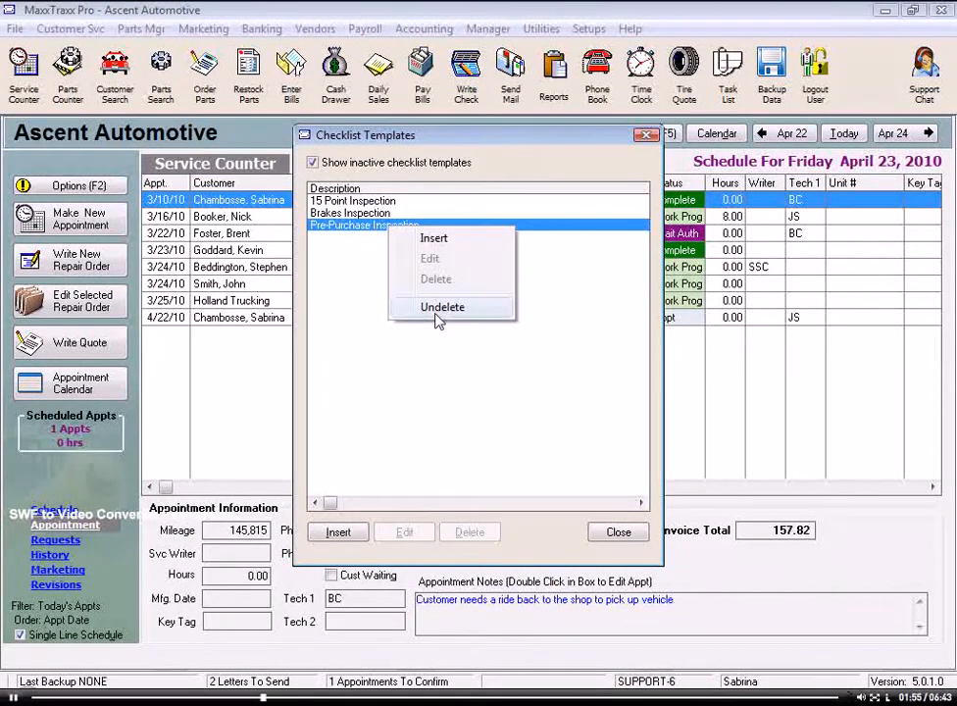
left_click(353, 200)
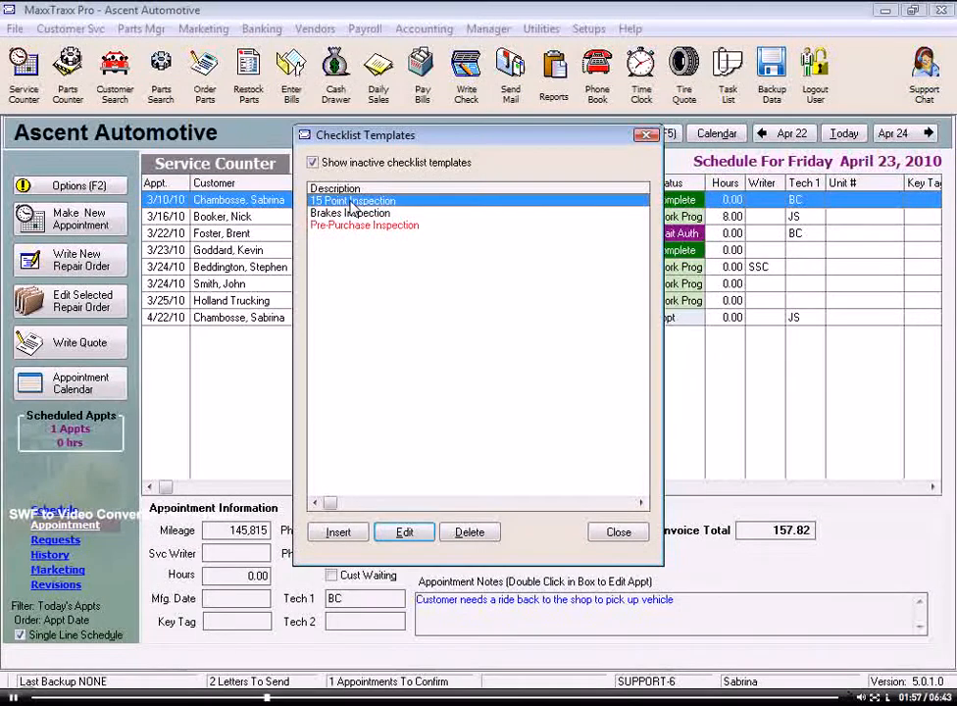
mouse_move(343, 302)
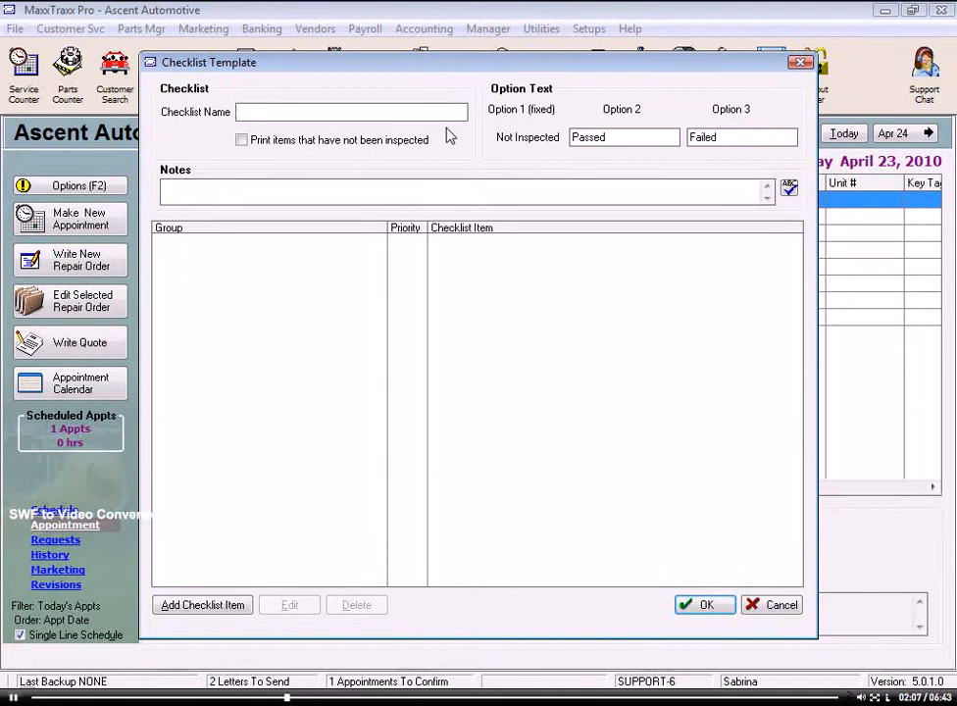
- Name the new template 10 Point Inspection, print uninspected items, and relabel options to OK and Needs Attn
type("10 Point Inspection")
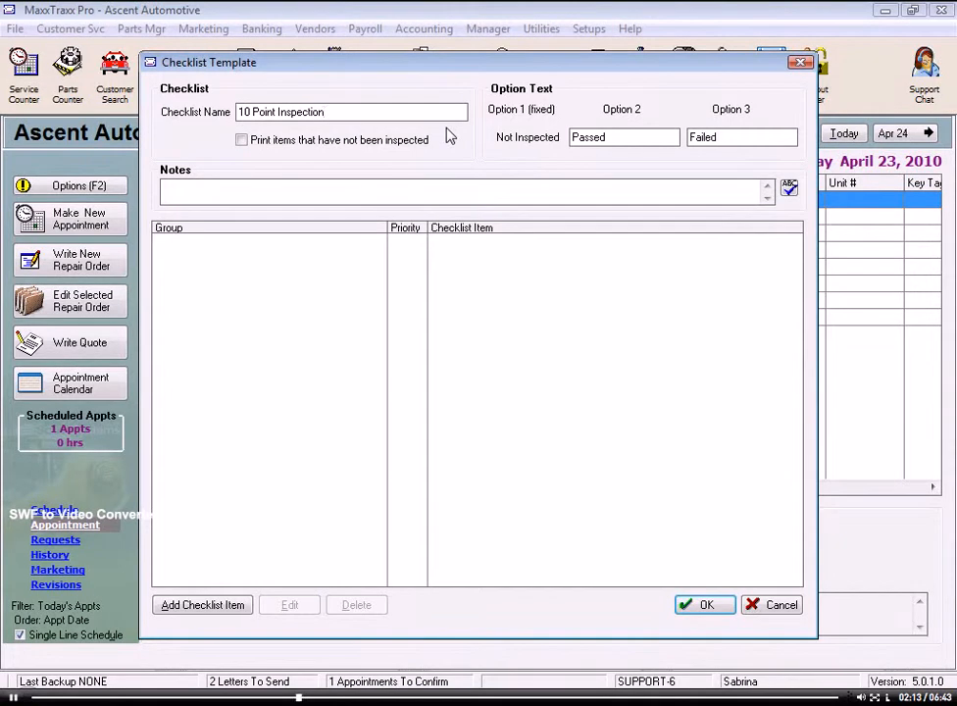
mouse_move(443, 153)
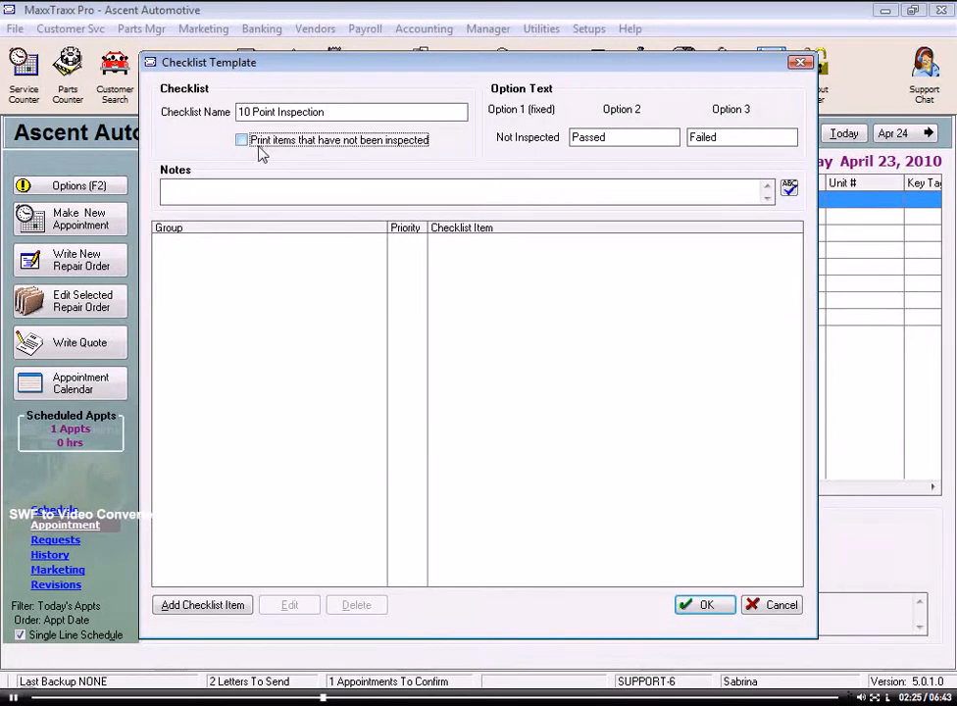
left_click(243, 141)
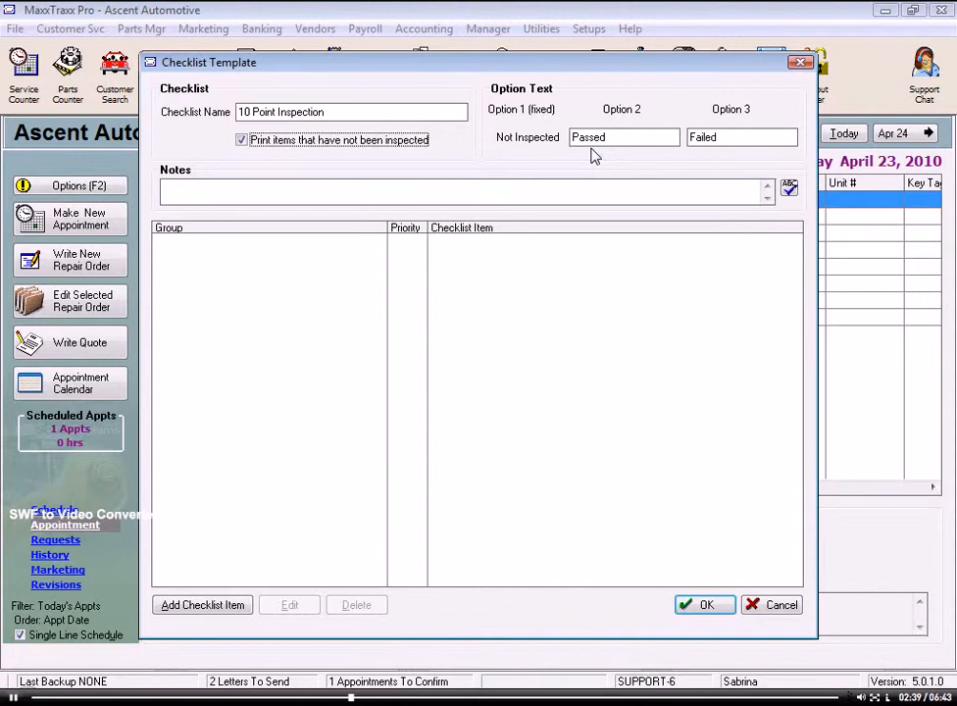
mouse_move(697, 157)
type("OK")
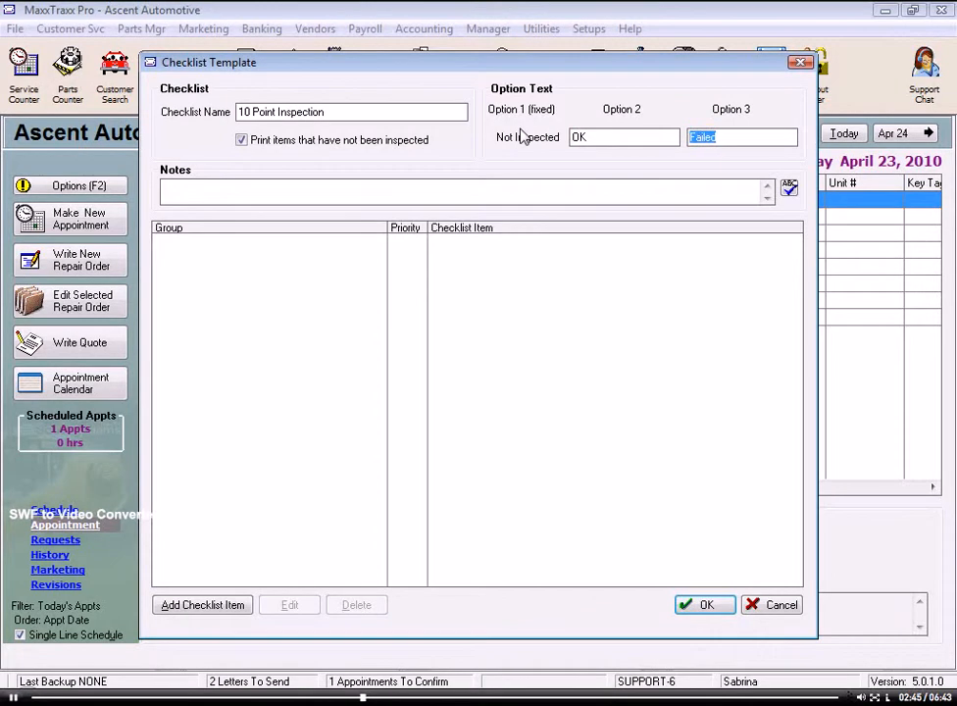
type("Needs Attn")
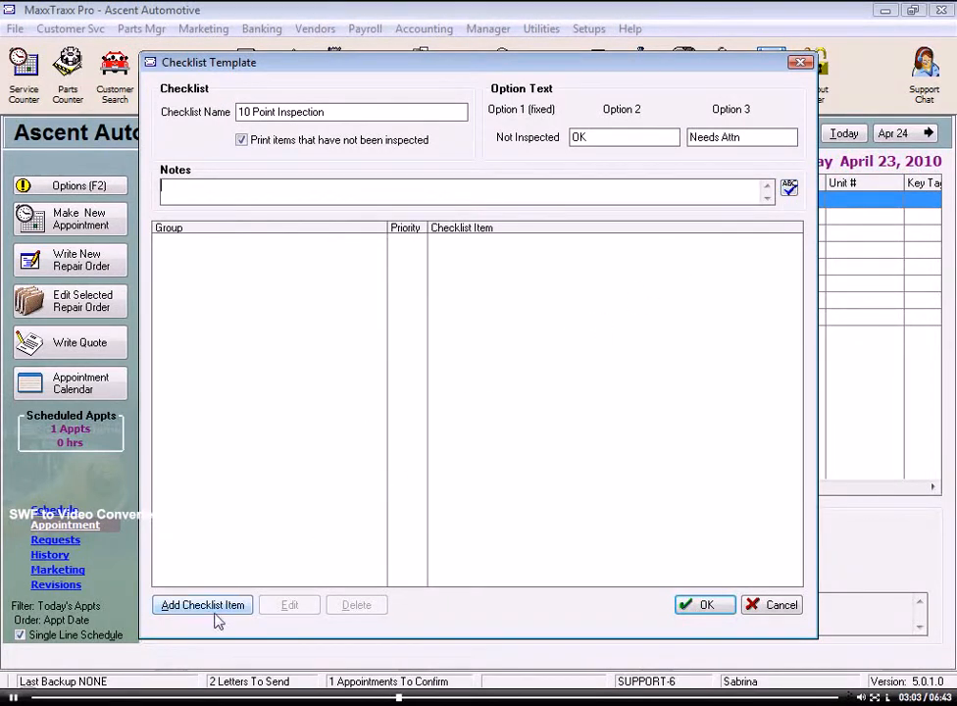
mouse_move(204, 618)
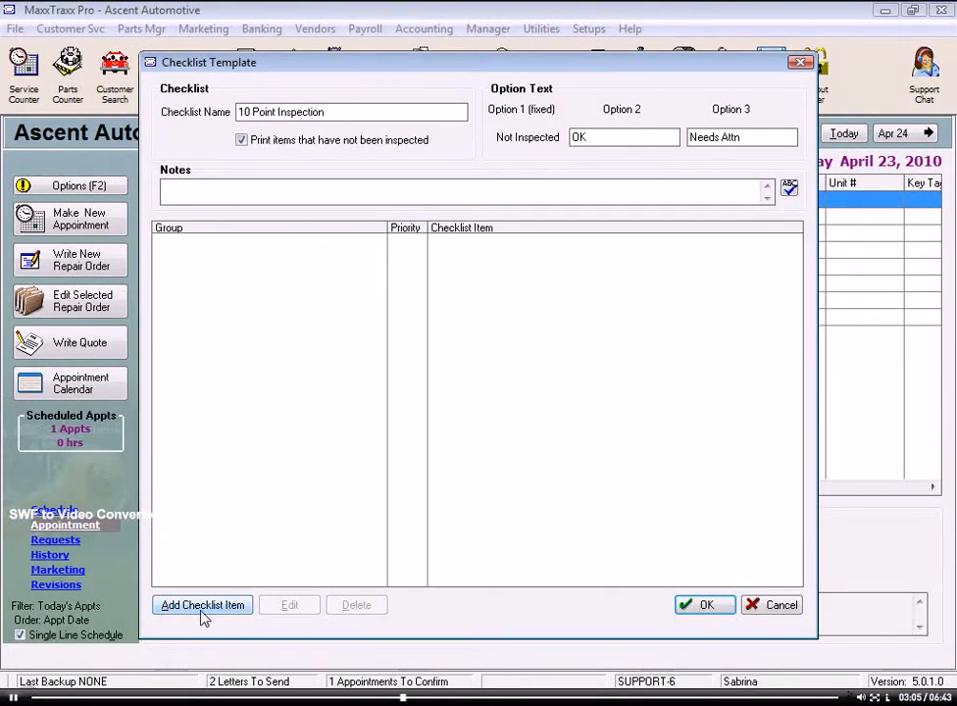
- Add Underhood items Fluids and Belts with priorities 1 and 2
left_click(202, 604)
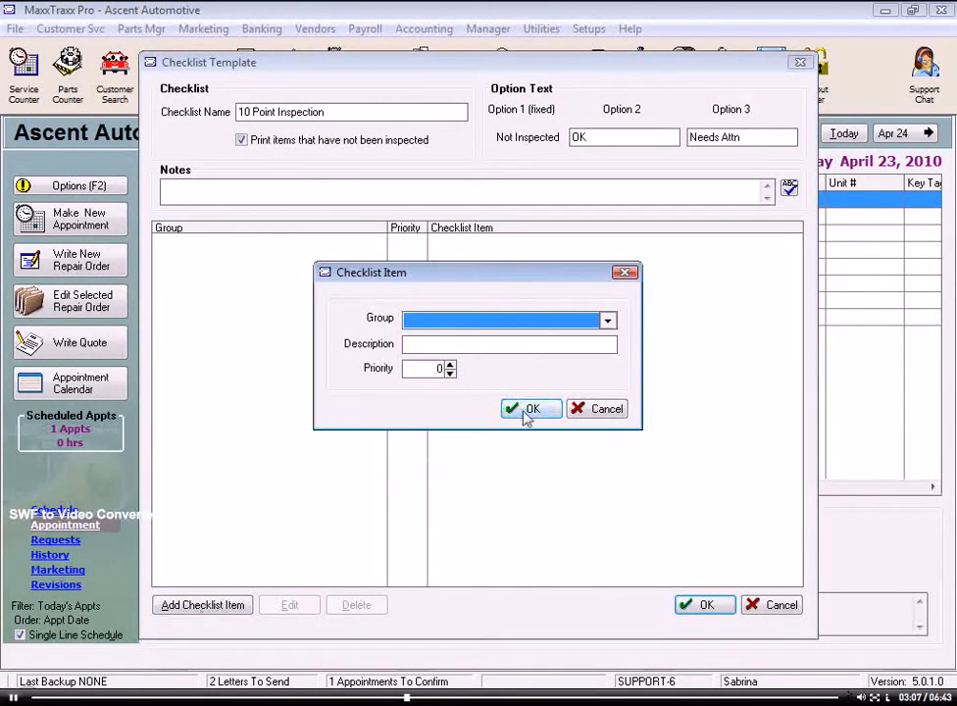
left_click(607, 320)
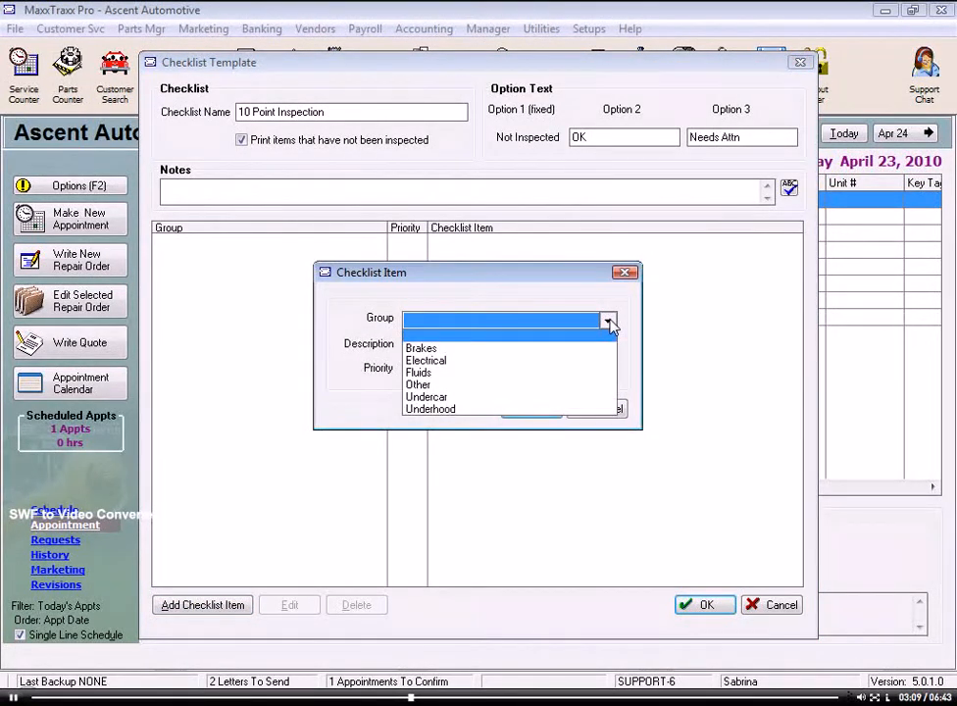
left_click(429, 409)
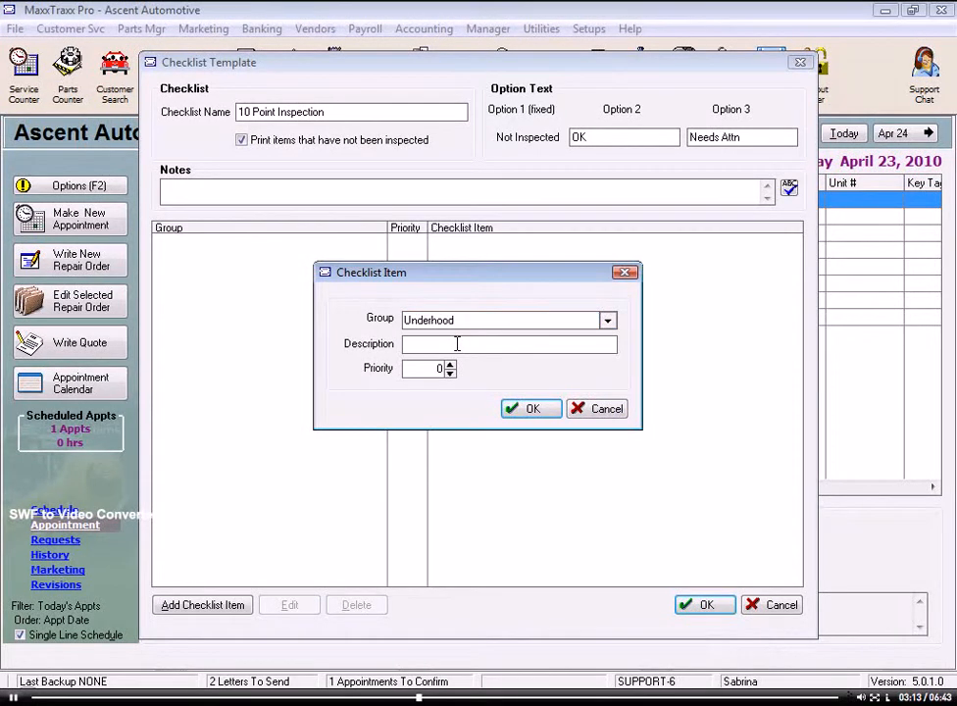
type("Fluids")
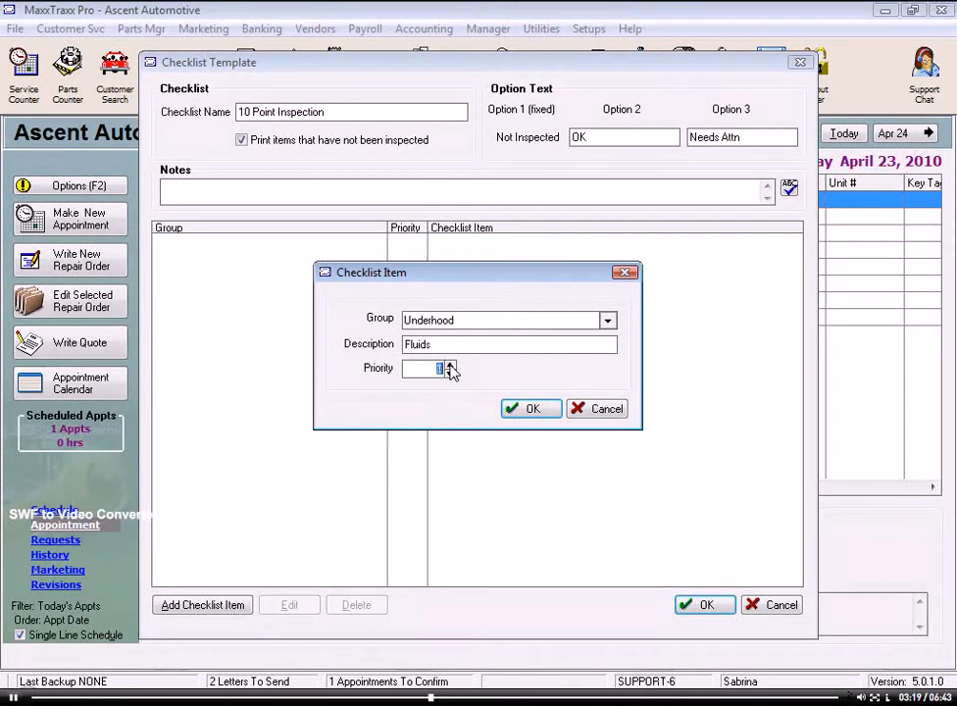
mouse_move(467, 380)
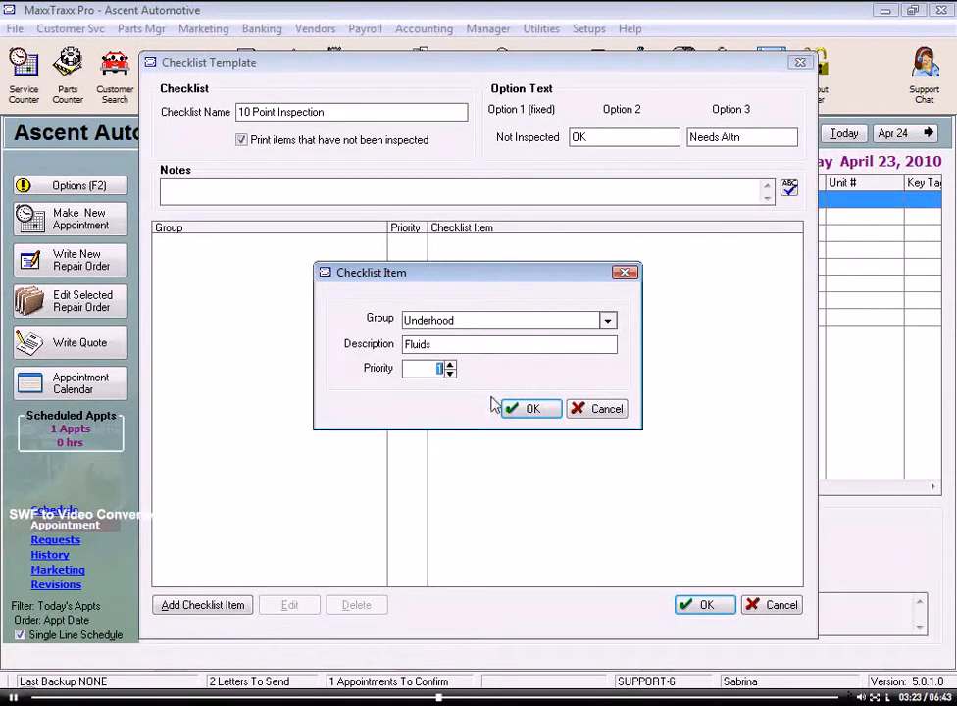
left_click(529, 408)
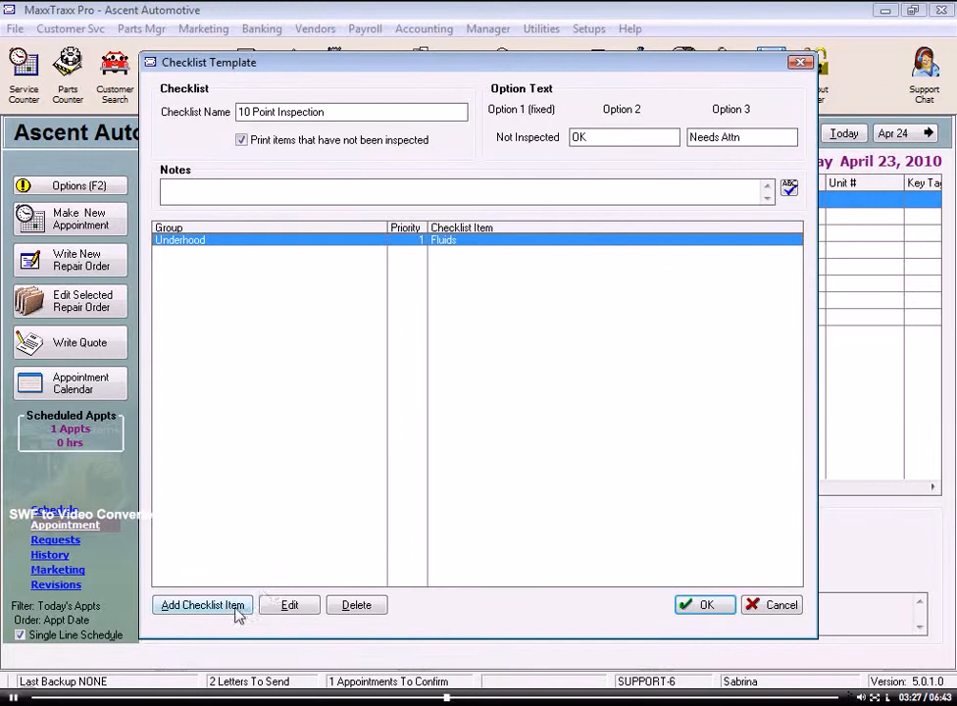
left_click(202, 604)
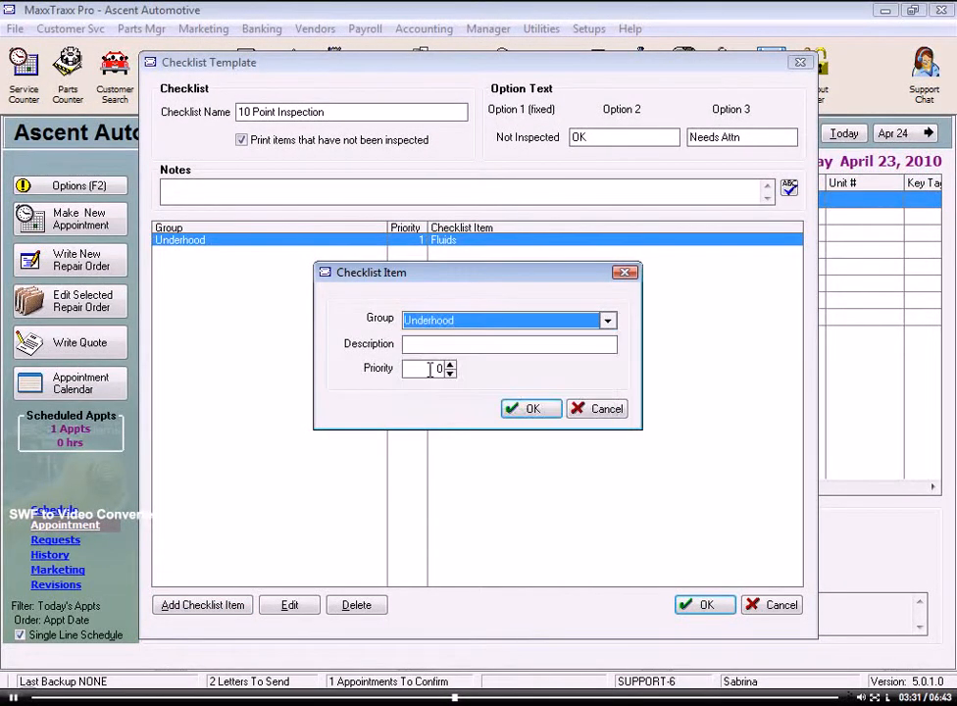
type("Belts")
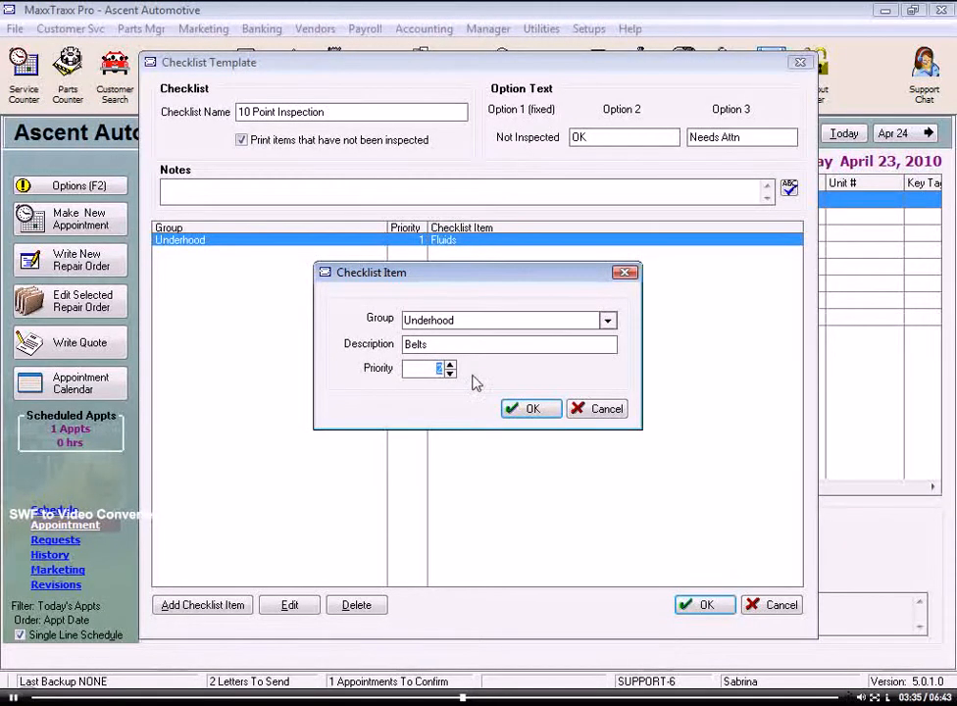
left_click(530, 407)
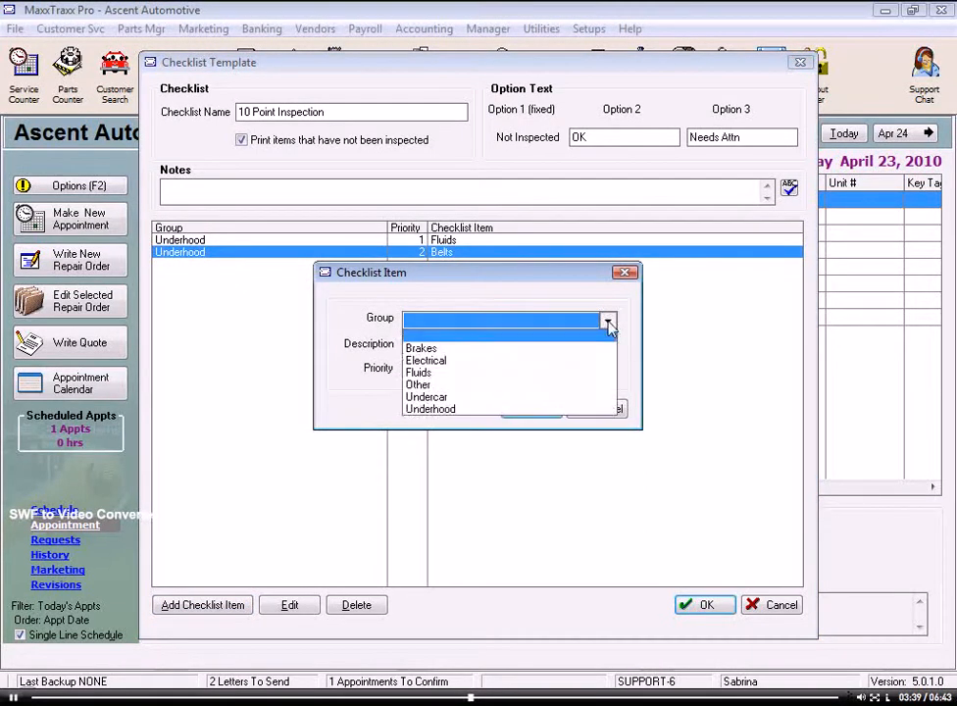
- Add Underhood items Hoses and Battery with priorities 3 and 4
left_click(430, 410)
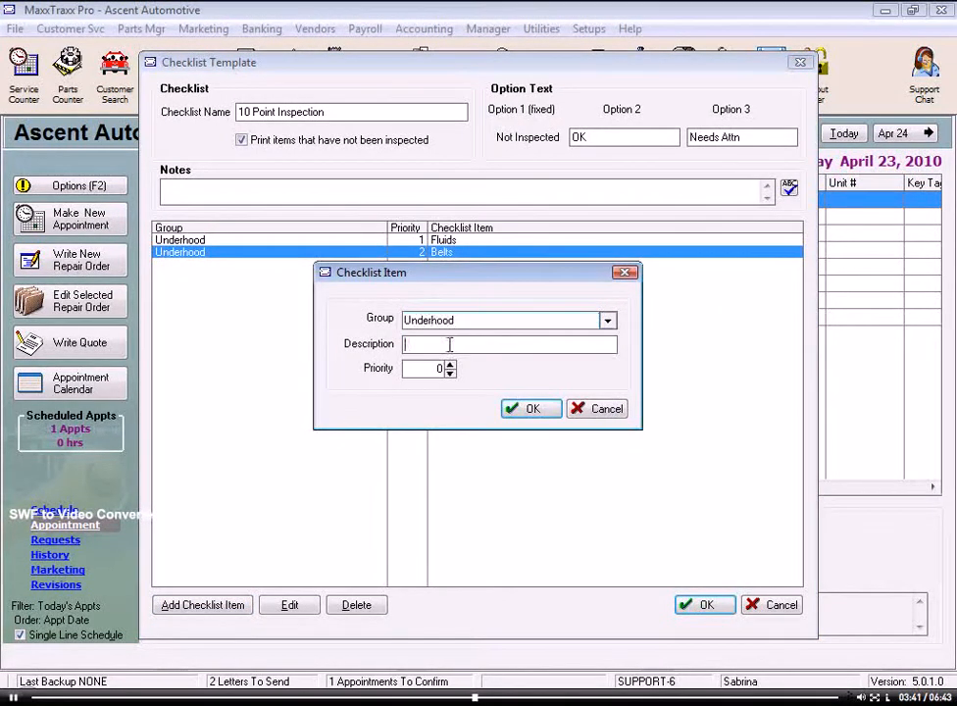
type("Hoses")
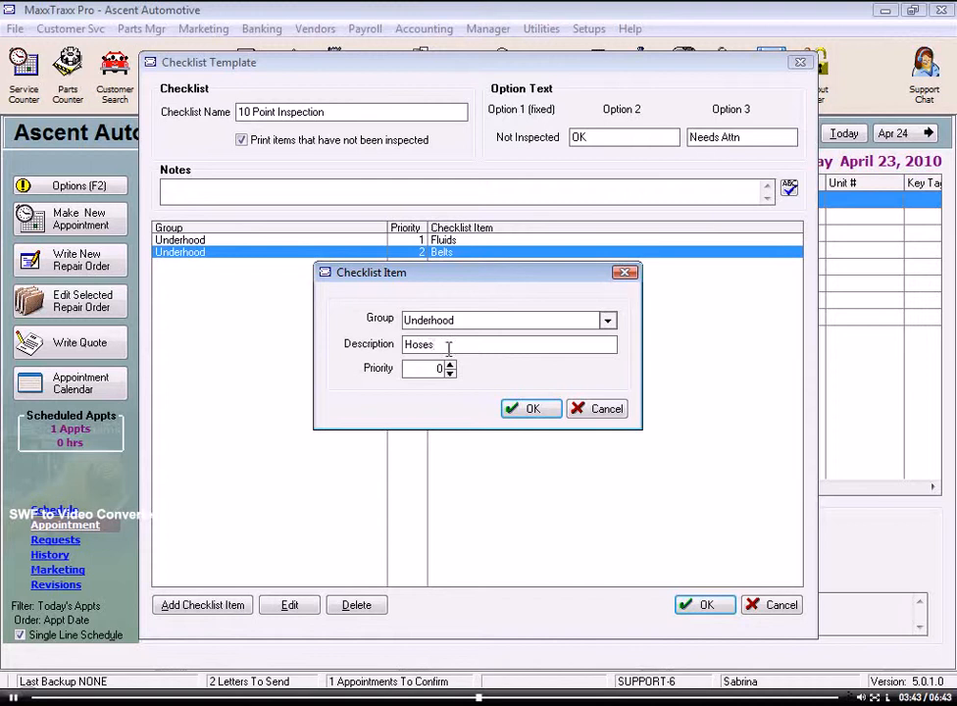
left_click(529, 408)
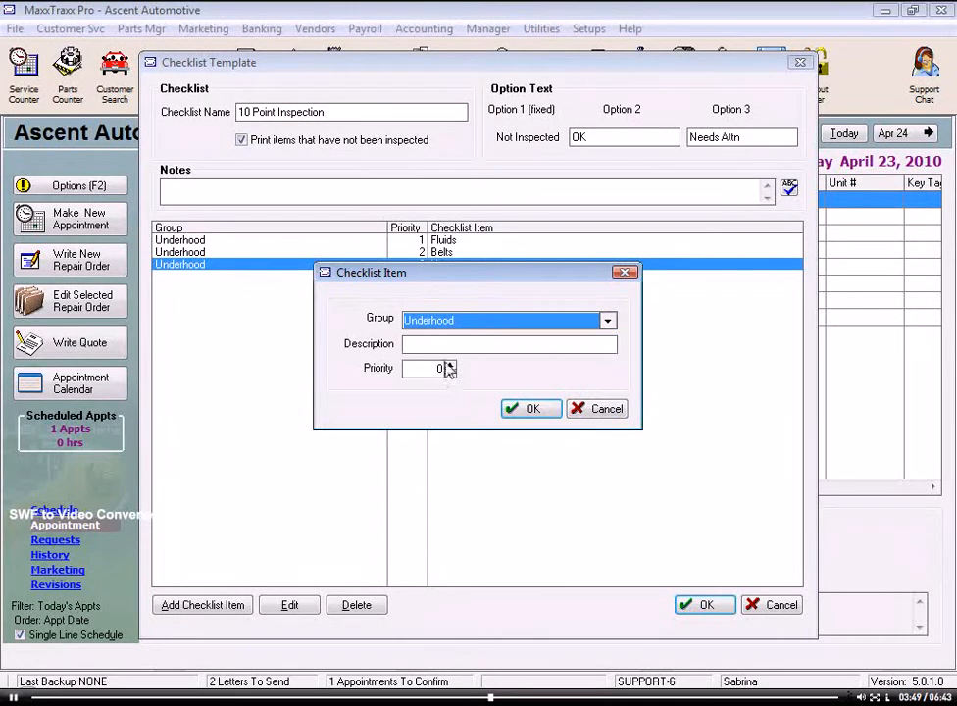
type("Battl")
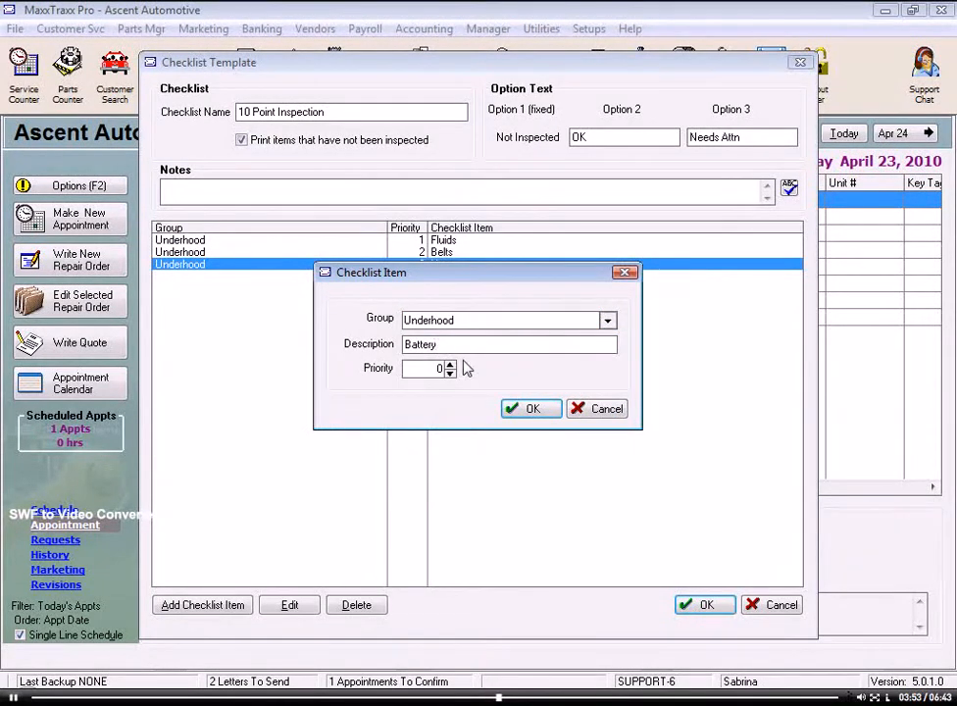
left_click(451, 363)
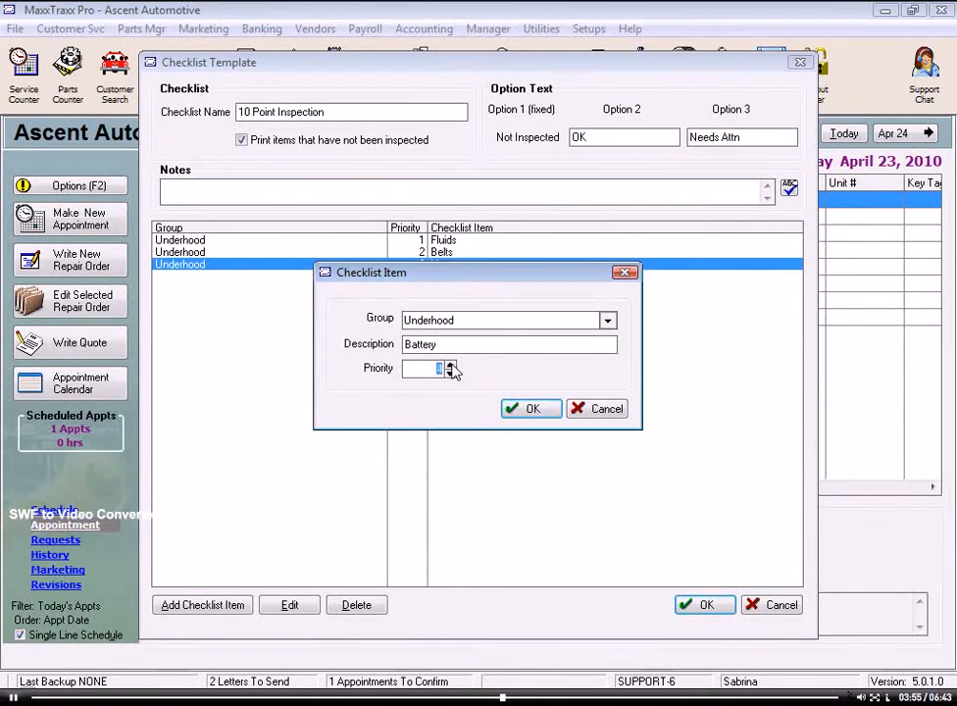
left_click(529, 408)
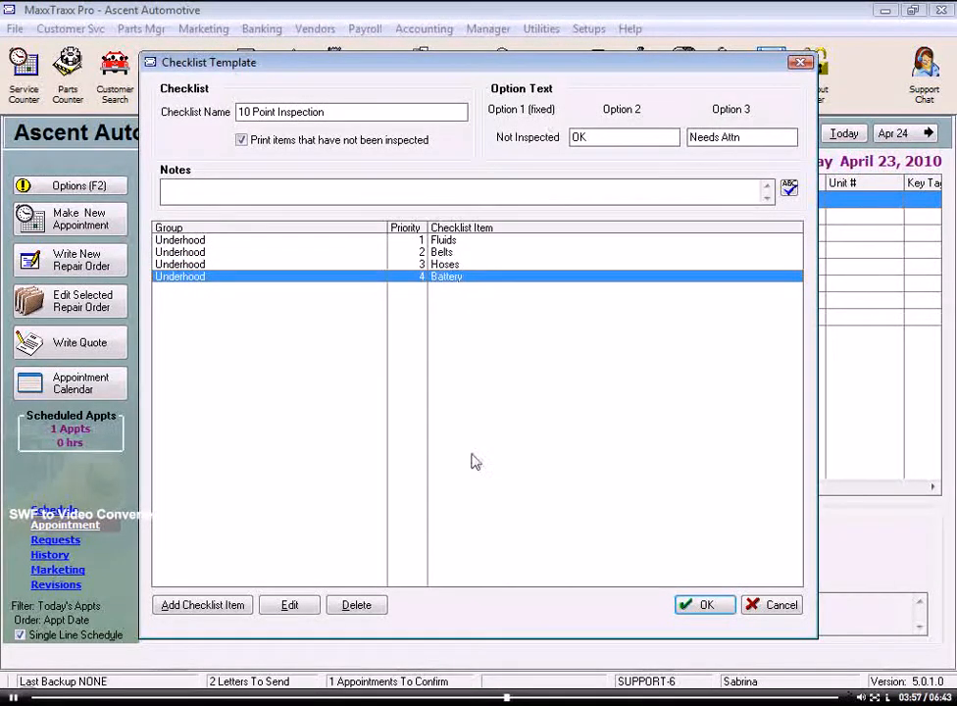
- Add Undercar items Exhaust, Suspension, Tires and Brakes with priorities 5 through 8
left_click(202, 603)
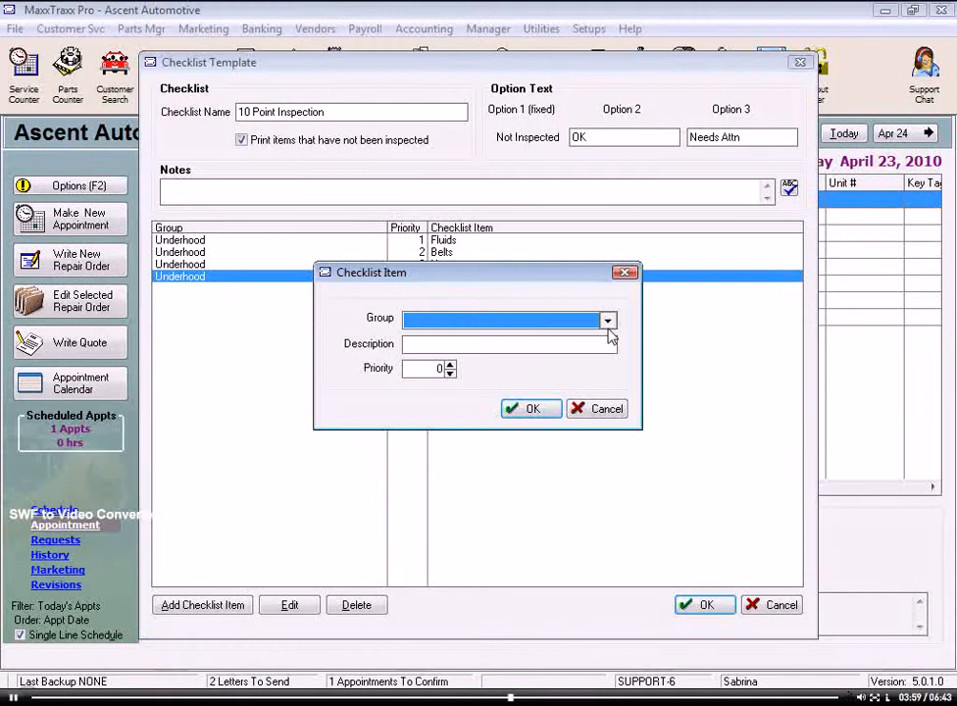
left_click(608, 320)
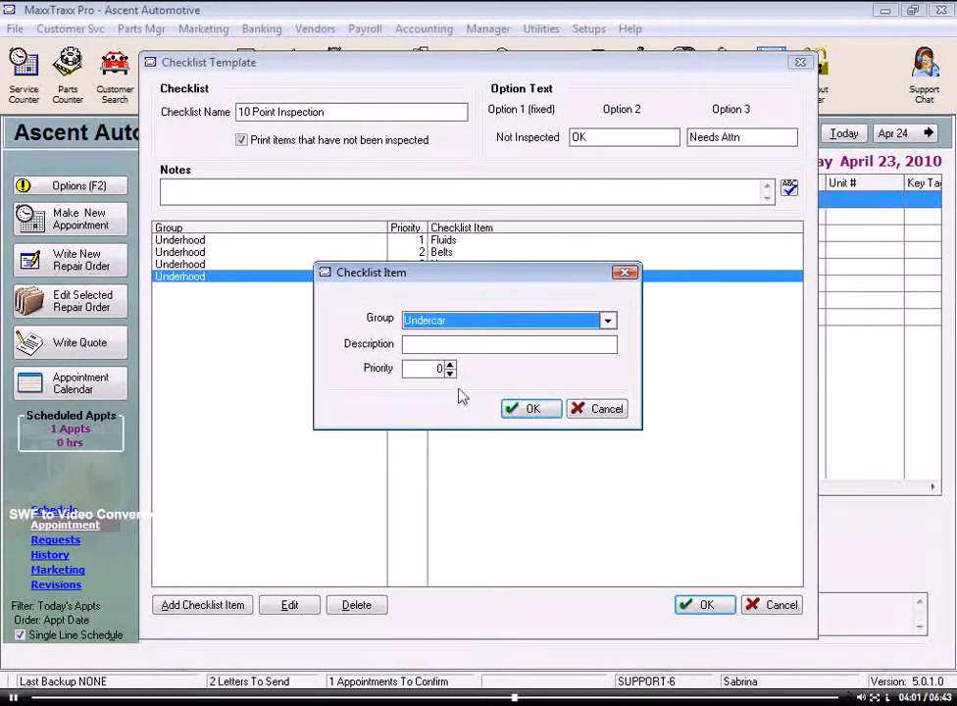
type("Exhaust")
left_click(429, 369)
type("5")
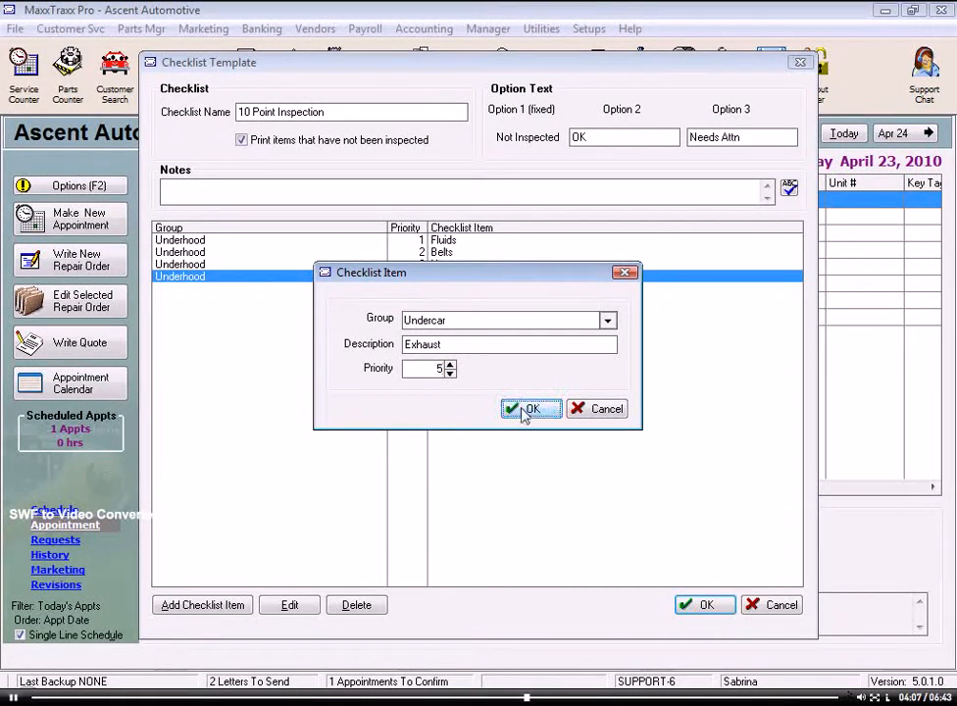
left_click(530, 407)
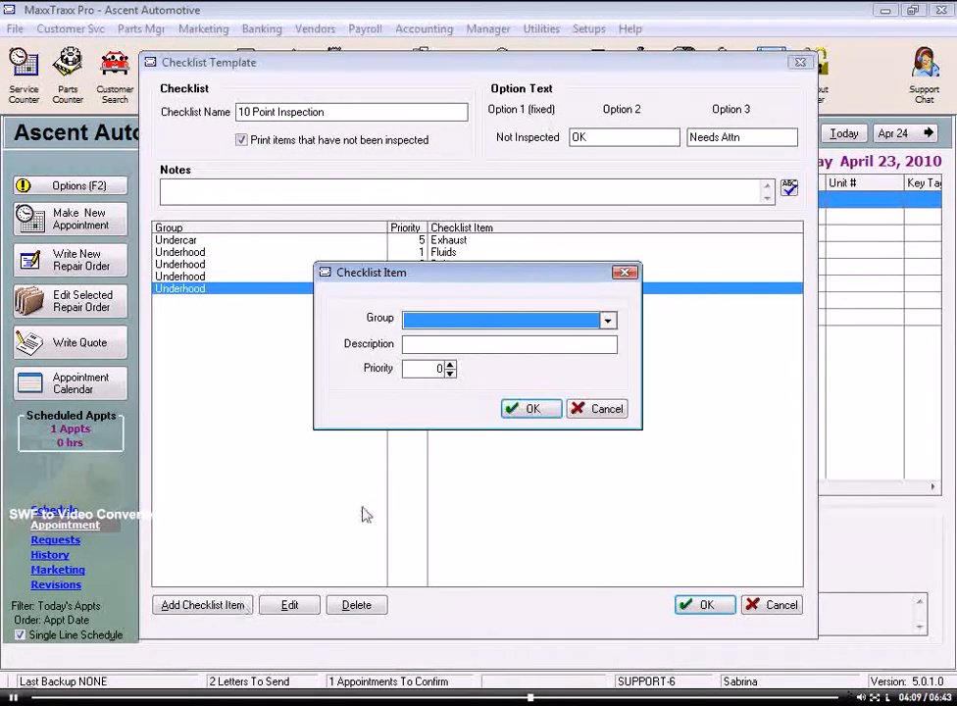
left_click(607, 319)
type("Suspension")
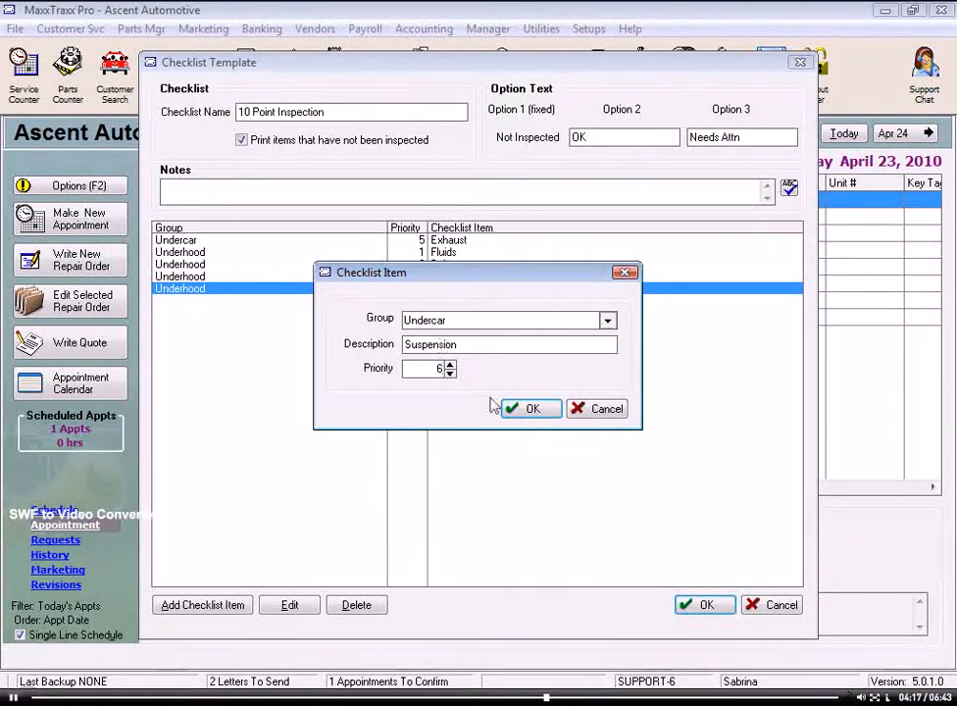
left_click(529, 408)
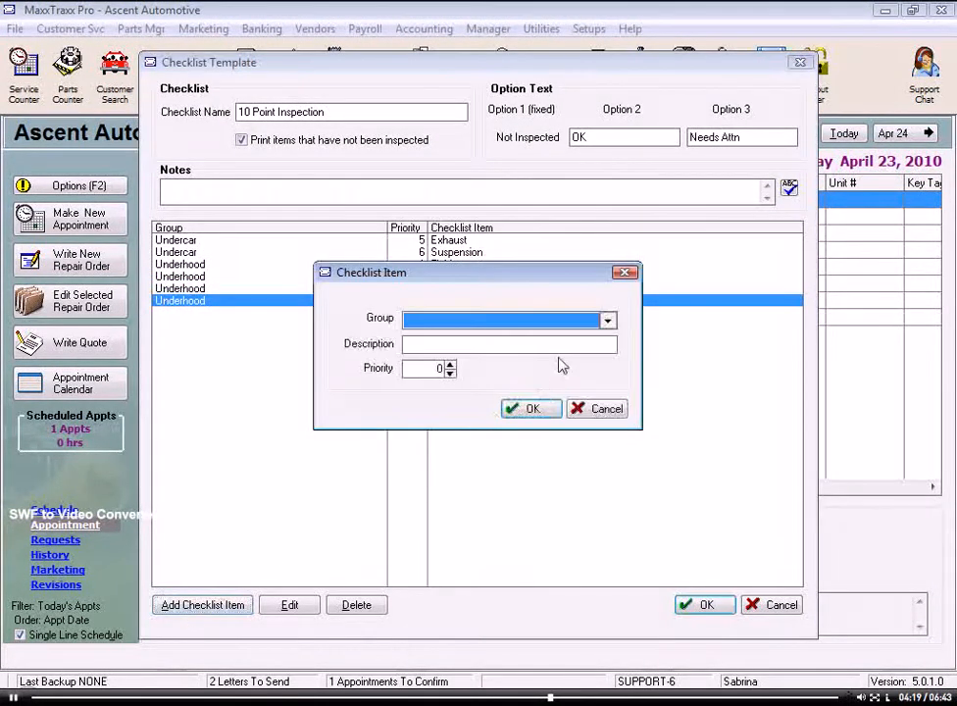
left_click(608, 321)
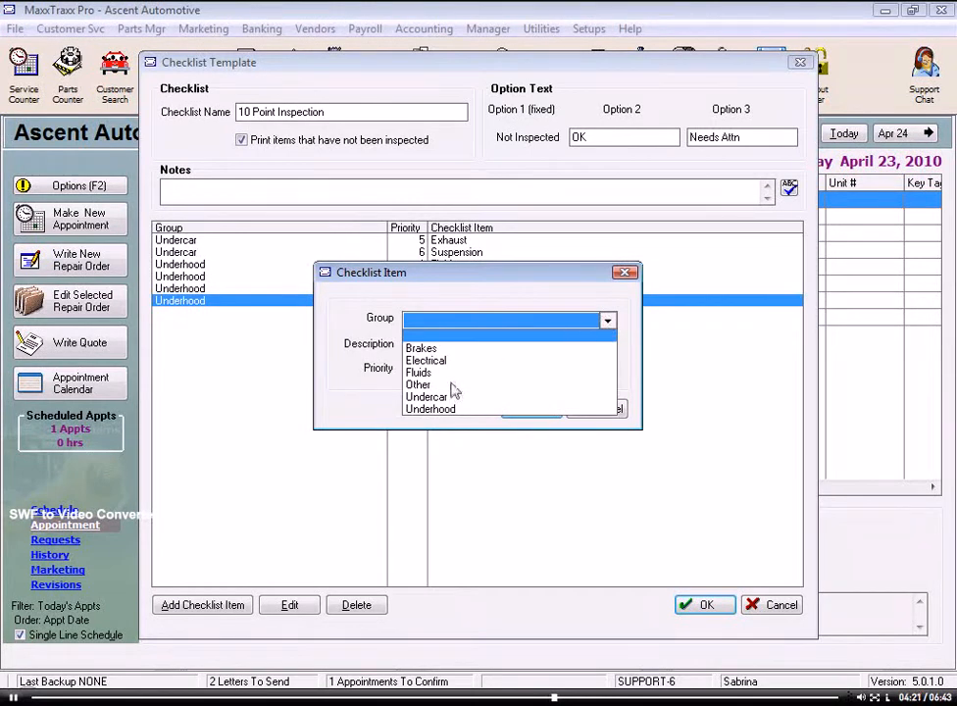
left_click(431, 396)
type("Tires")
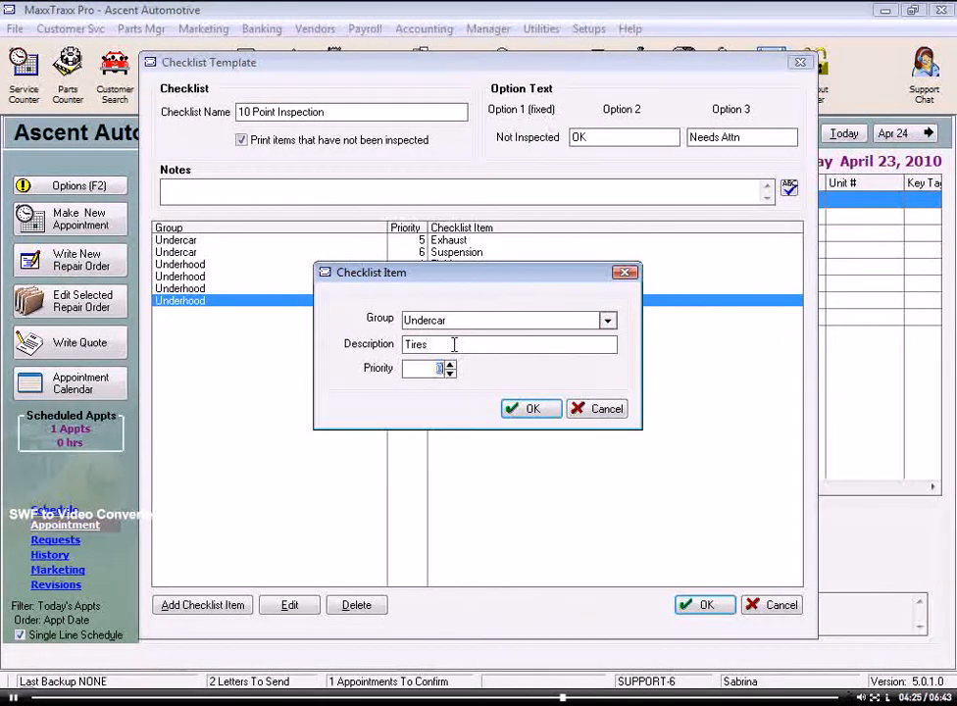
left_click(530, 408)
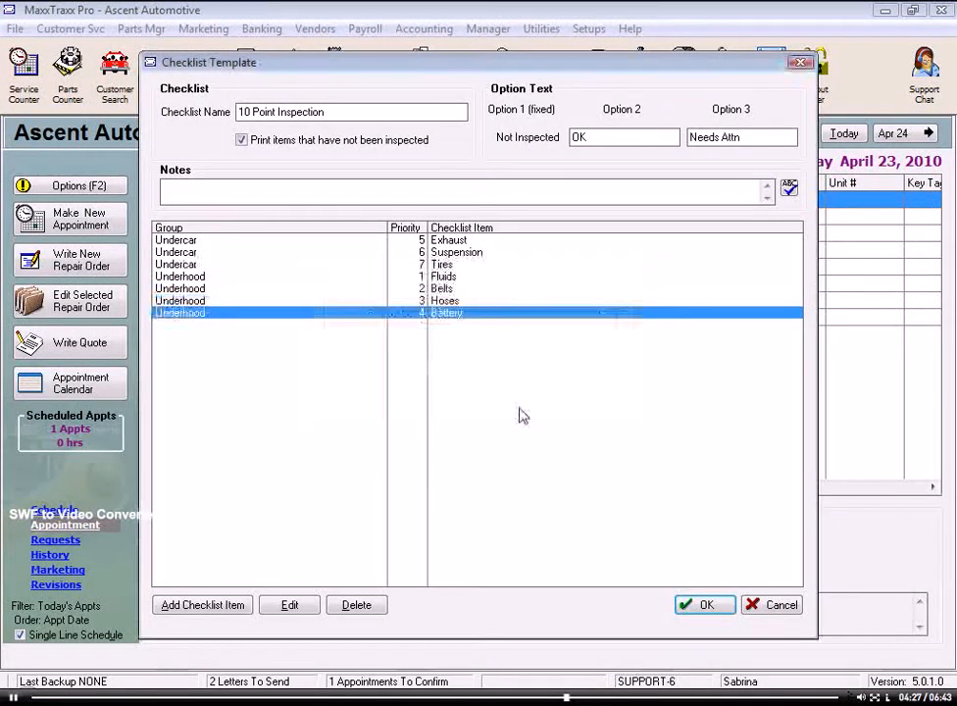
left_click(202, 604)
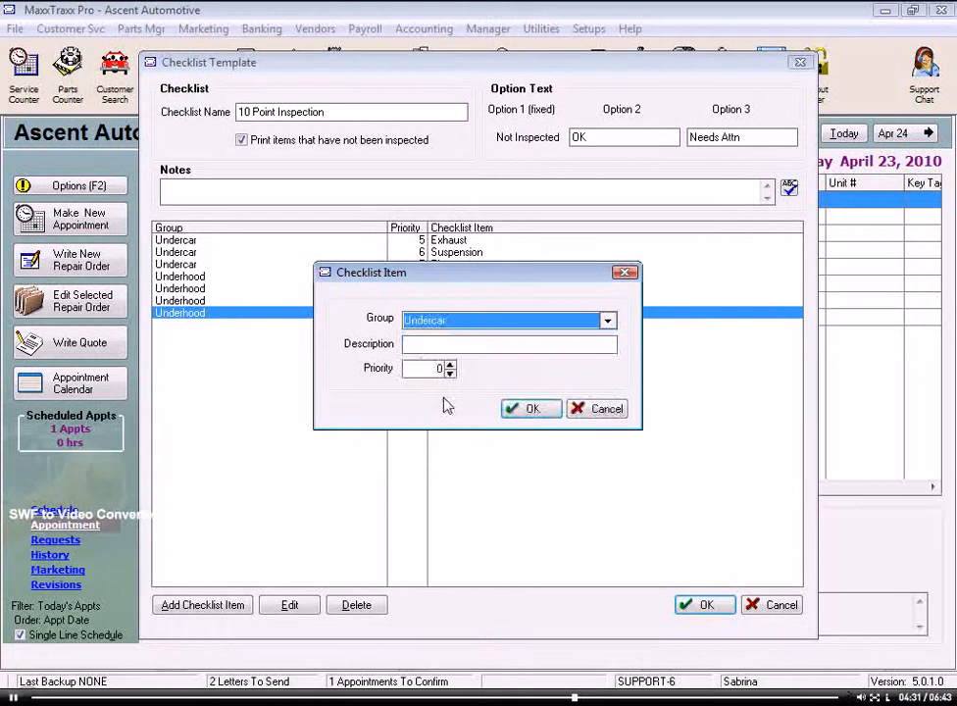
type("Brakes")
left_click(430, 369)
type("8")
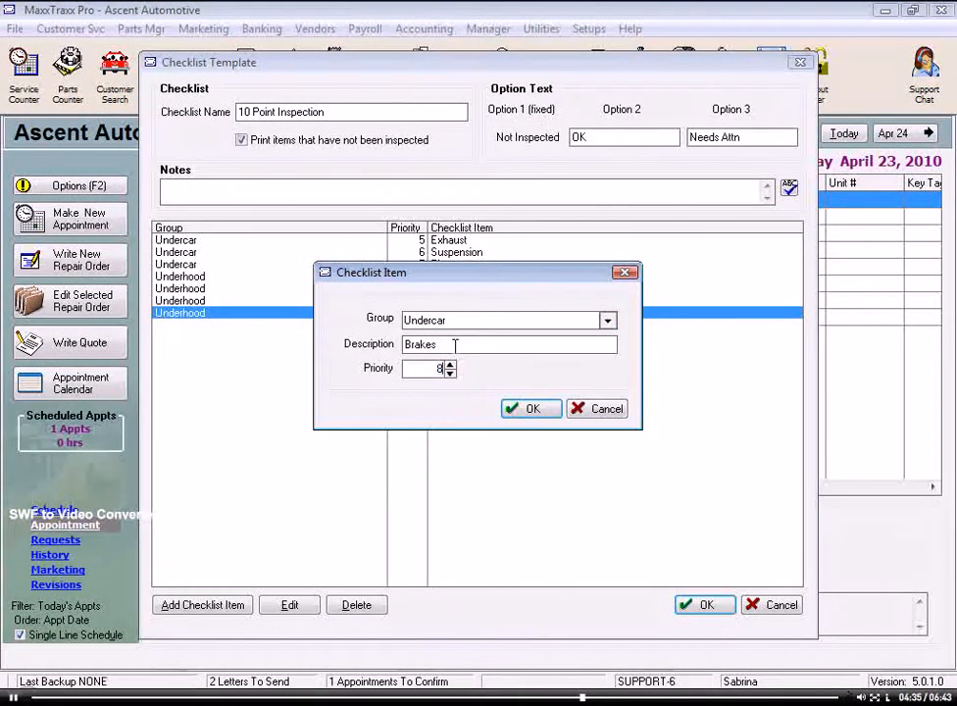
left_click(529, 408)
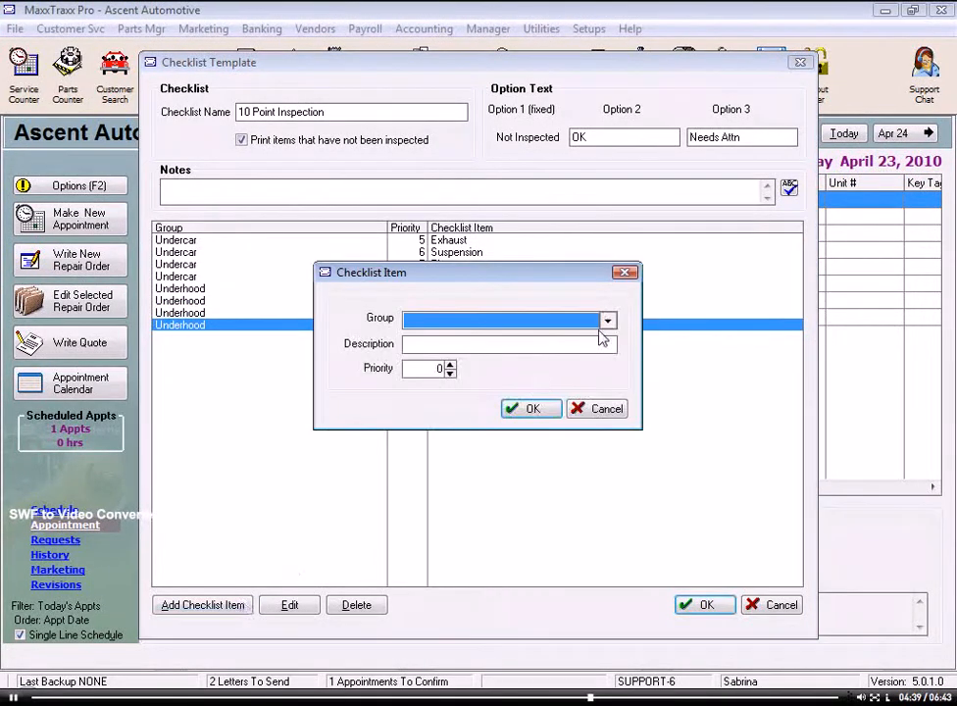
- Add Other-group items Lights and Wipers and save the 10 Point Inspection template
left_click(607, 320)
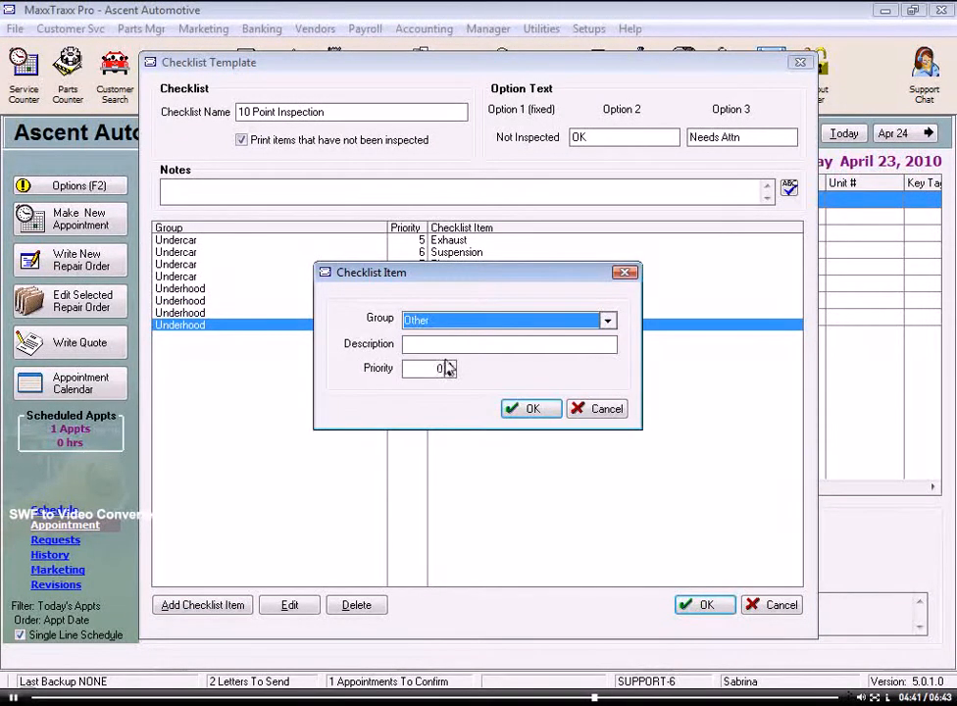
type("Lights")
left_click(427, 367)
type("9")
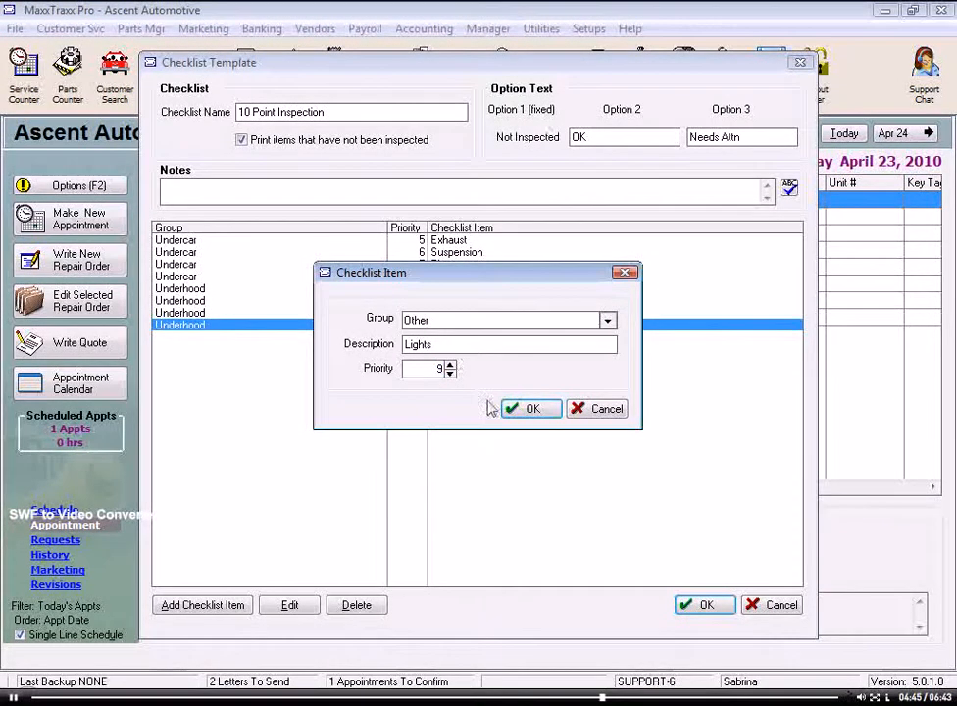
left_click(529, 408)
type("Wipers")
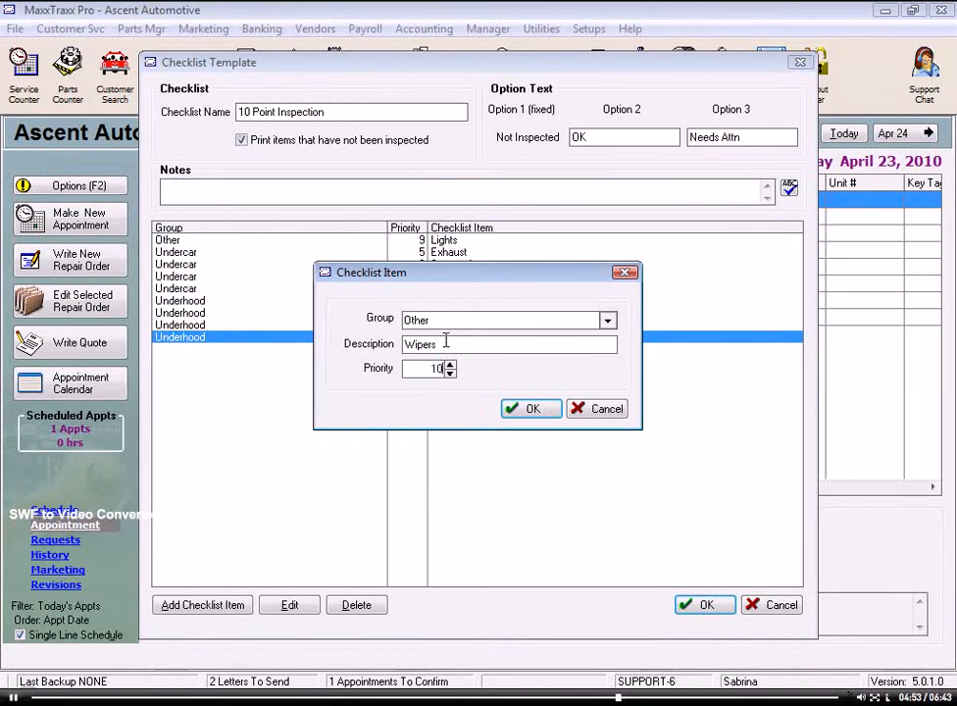
left_click(529, 408)
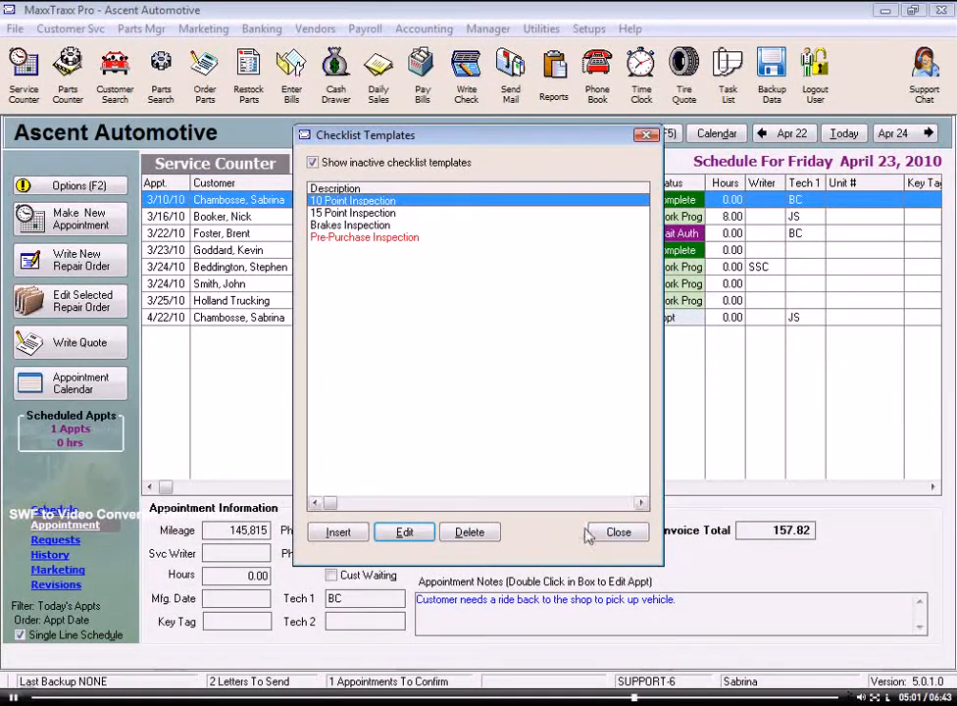
left_click(616, 531)
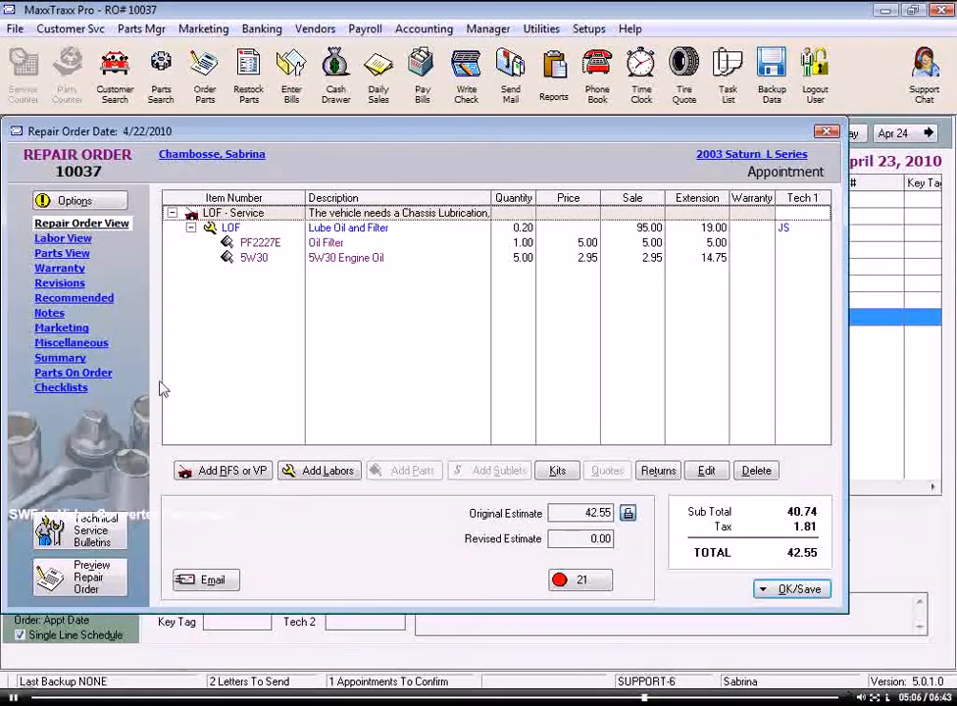
left_click(61, 388)
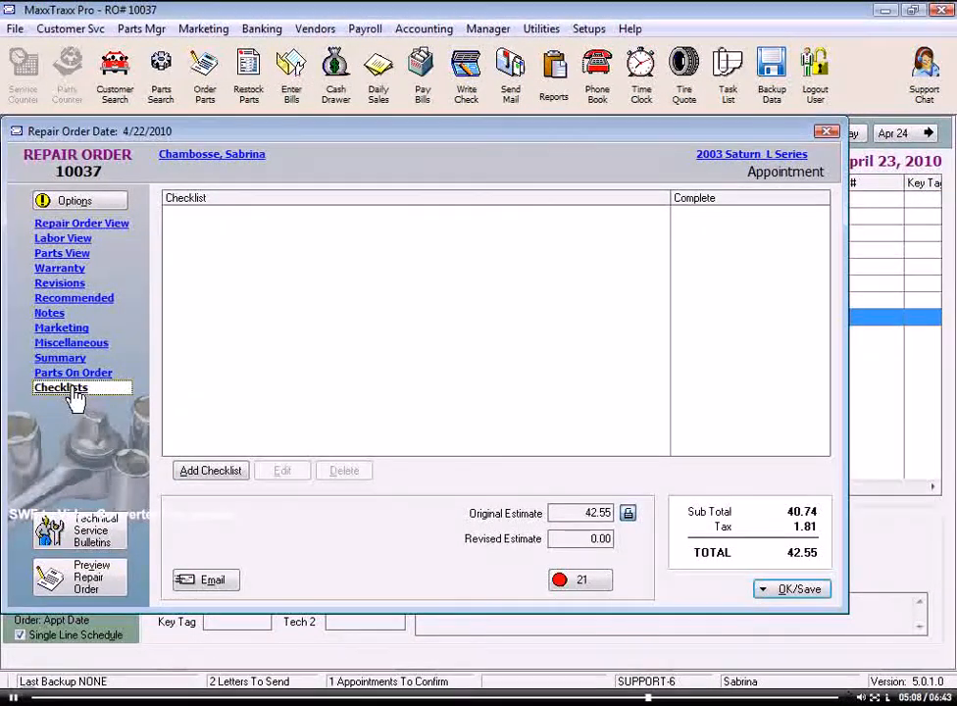
mouse_move(210, 486)
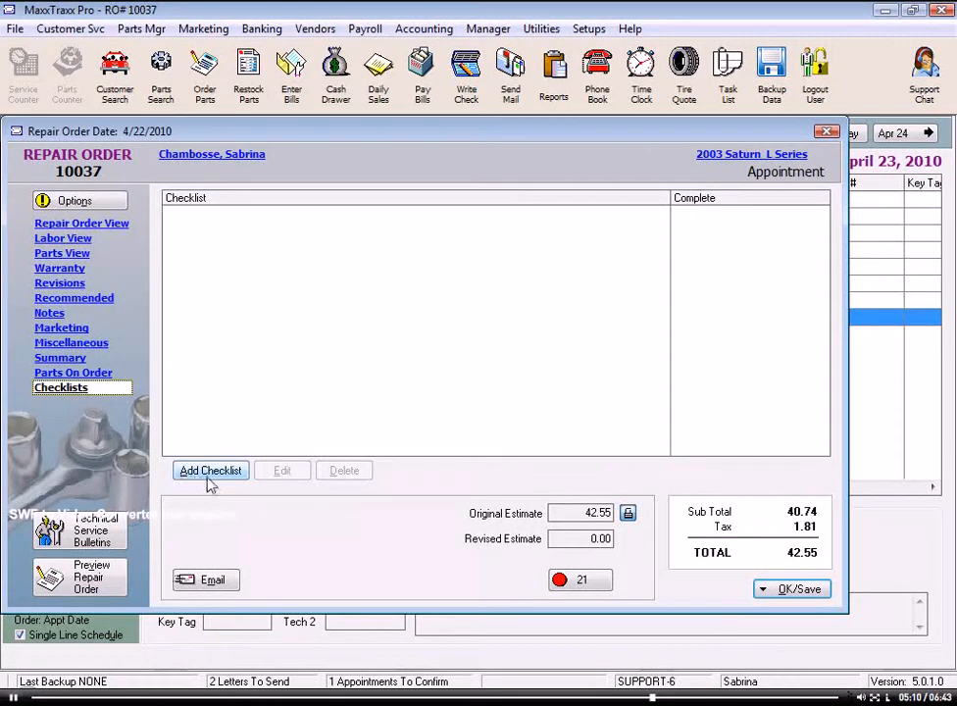
left_click(210, 470)
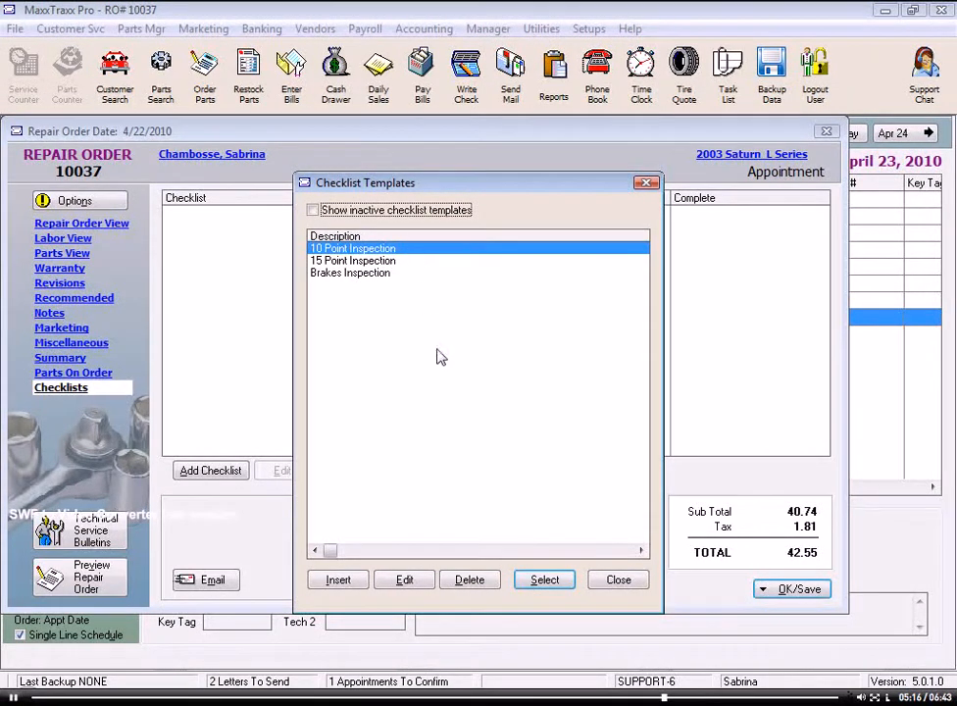
left_click(545, 580)
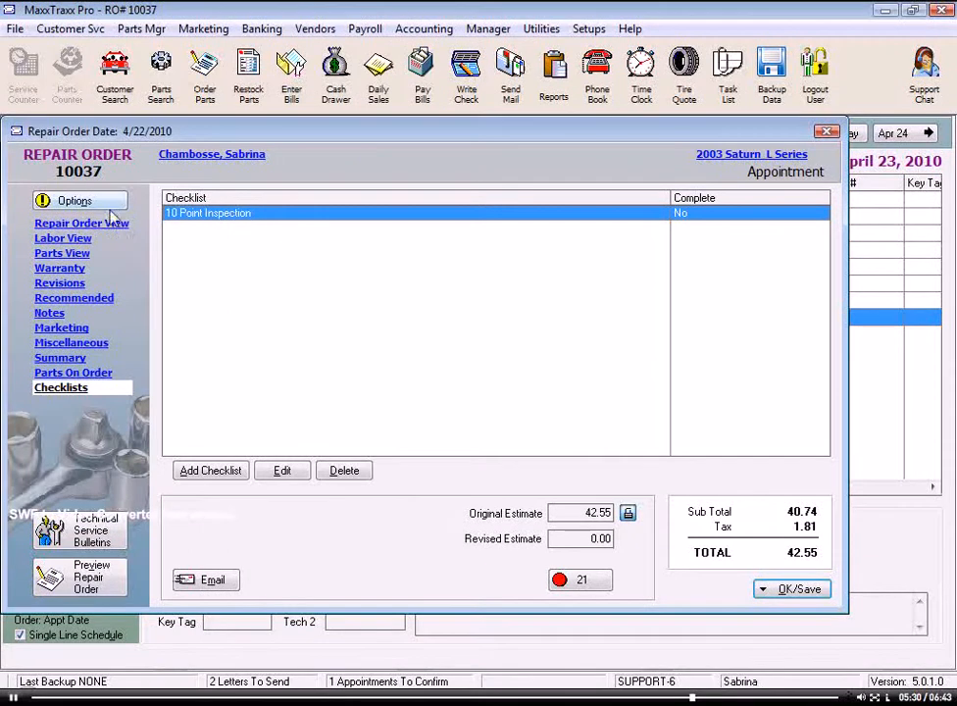
left_click(78, 200)
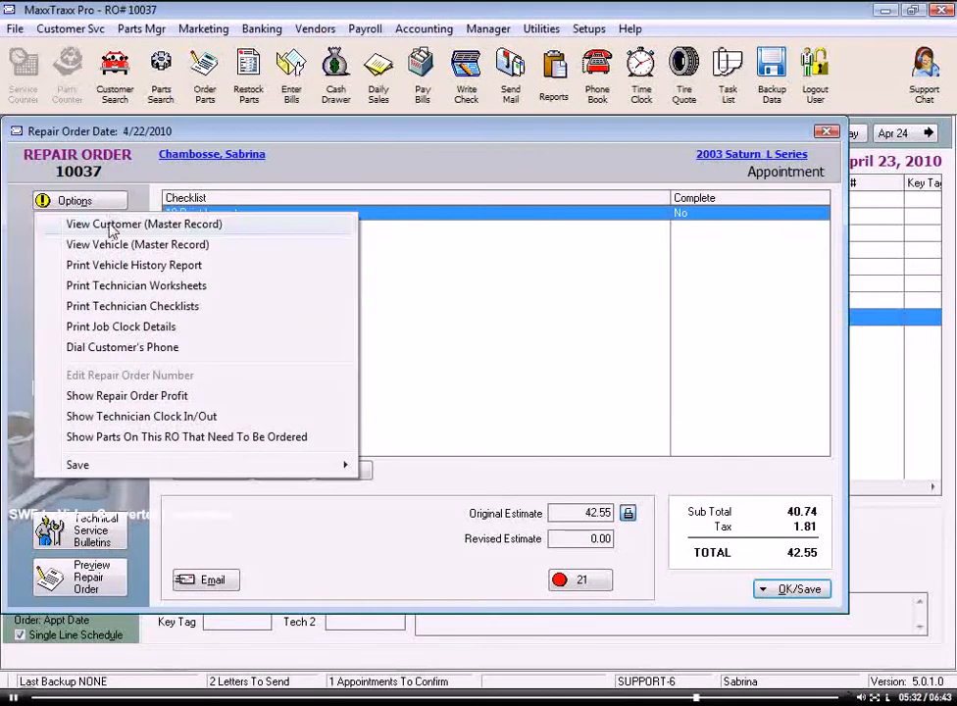
mouse_move(117, 312)
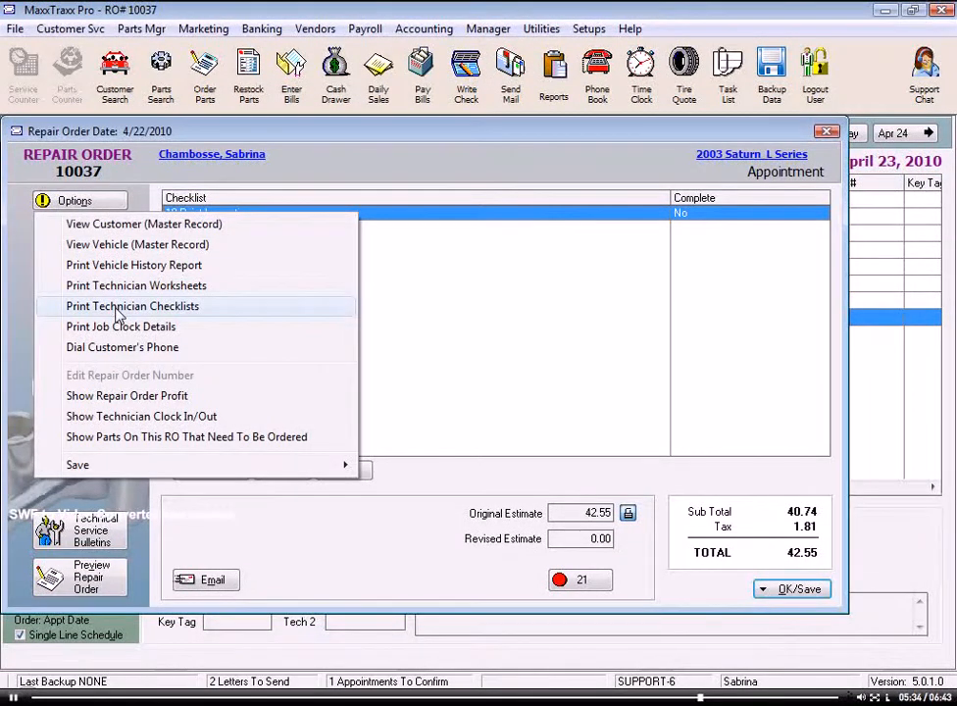
left_click(133, 306)
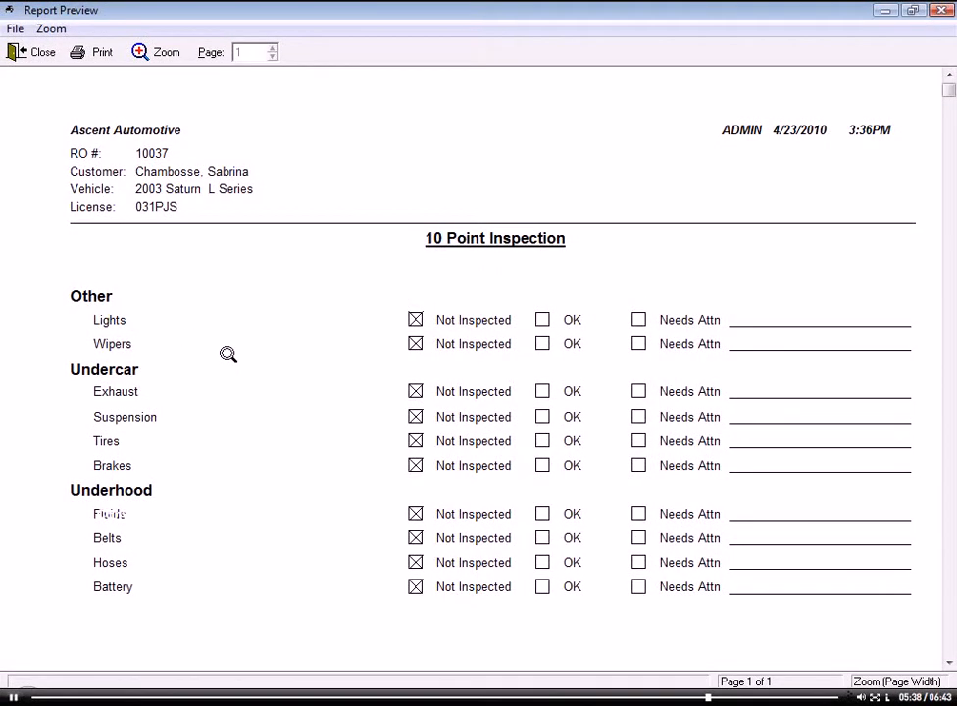
mouse_move(355, 382)
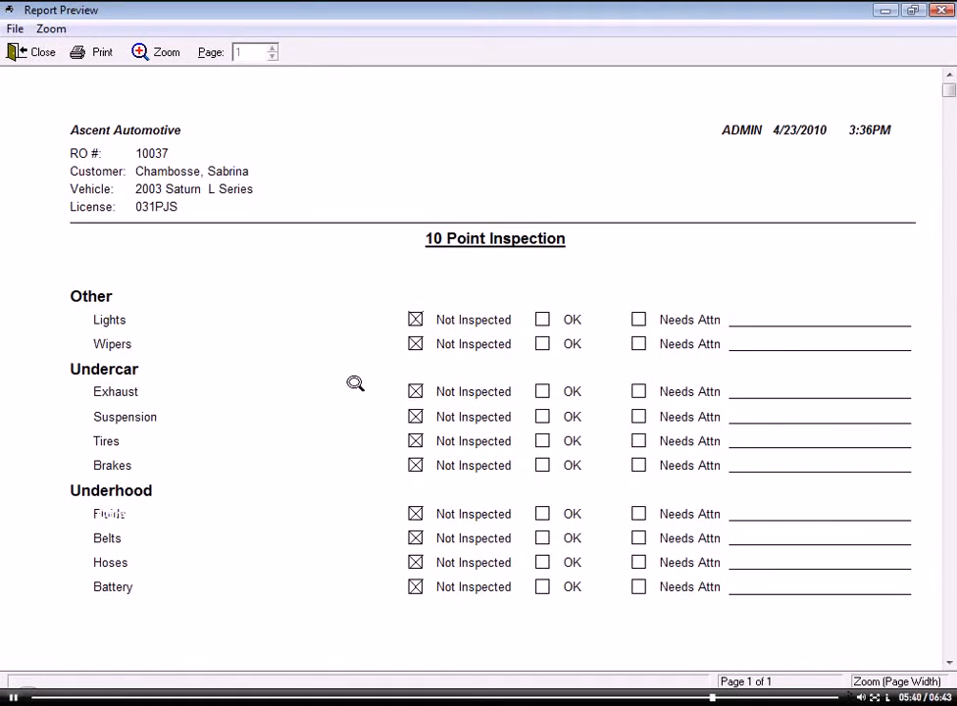
mouse_move(538, 357)
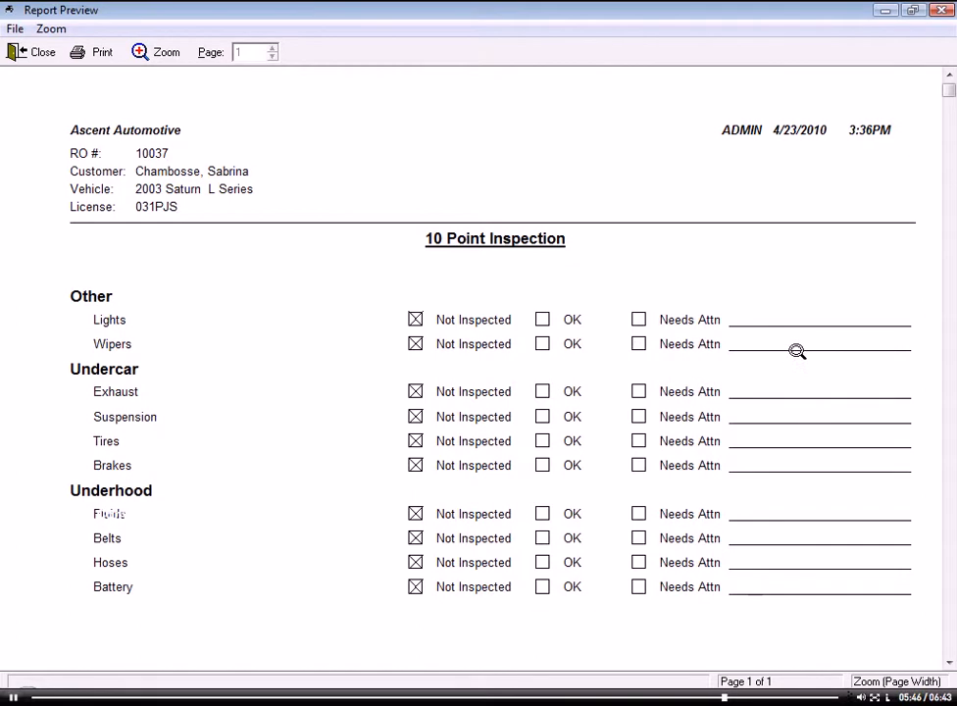
mouse_move(760, 325)
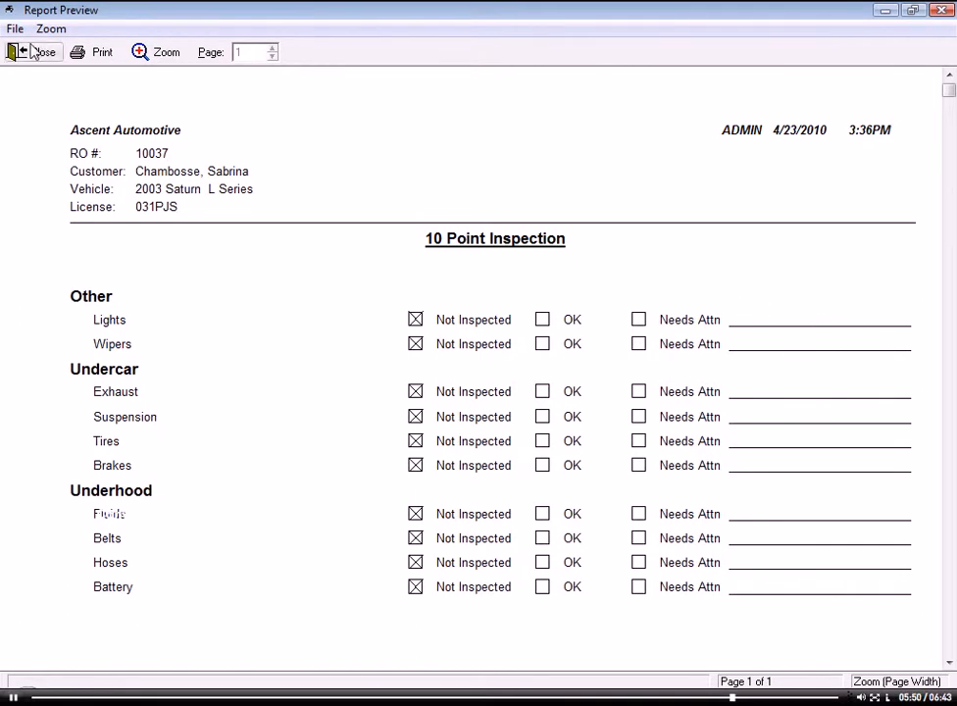
left_click(24, 51)
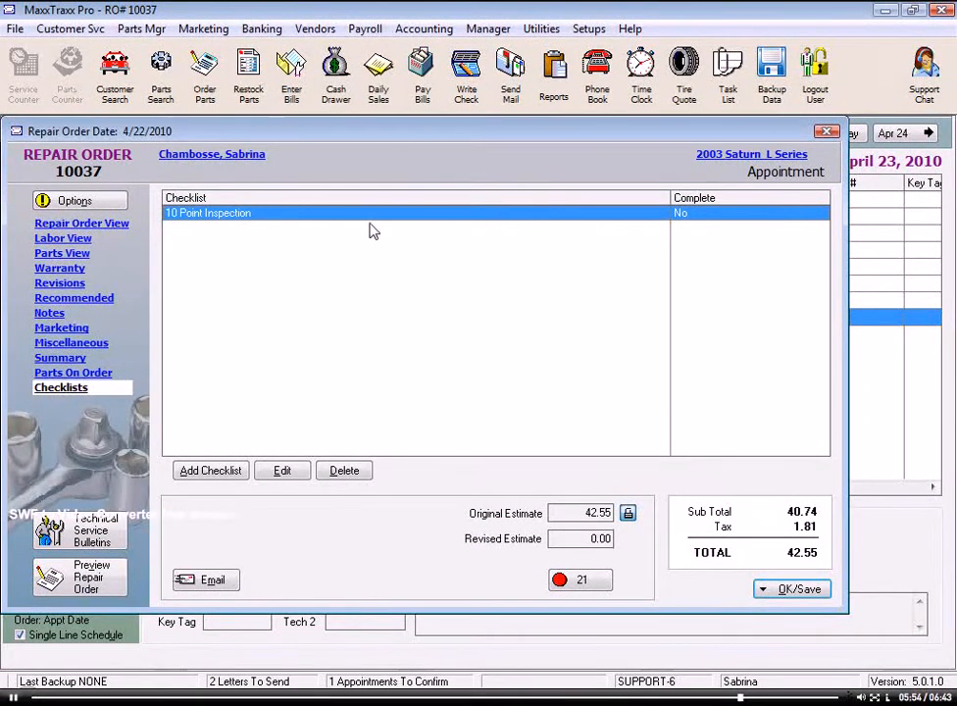
- Note 'LR Hub Cap Missing', mark items OK with Tires as Needs Attn, and complete the inspection
double_click(208, 212)
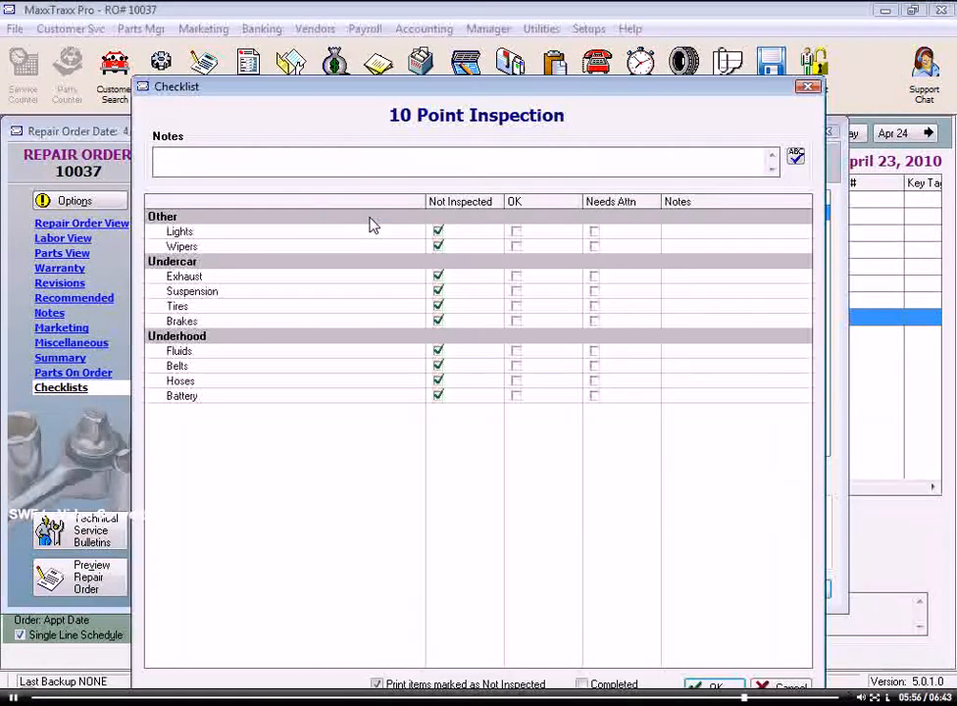
type("LR")
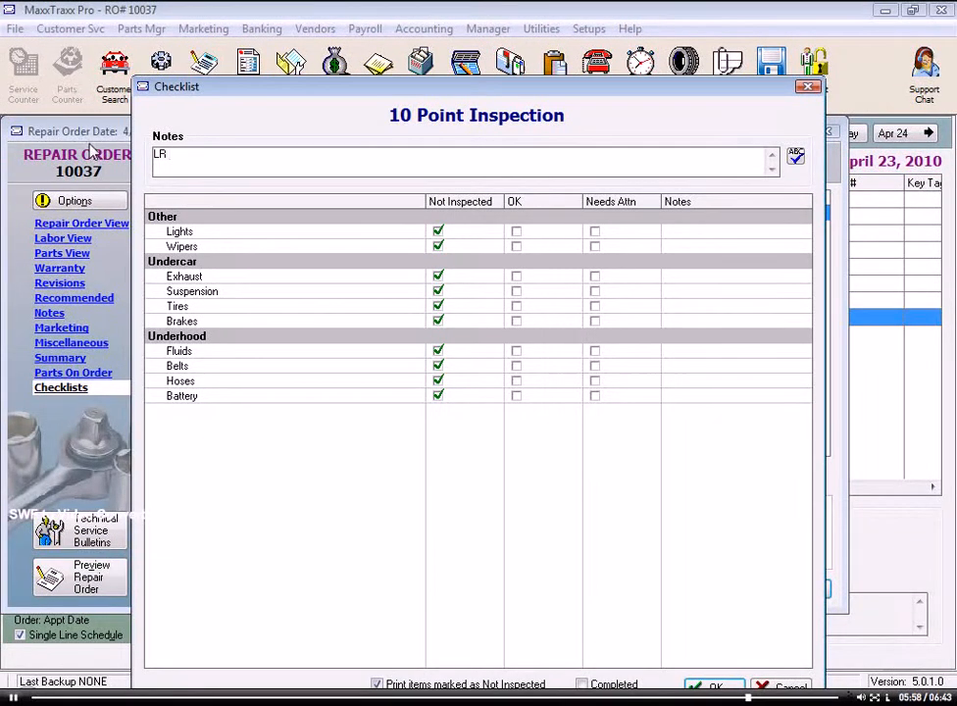
type("Hub Cap Mi")
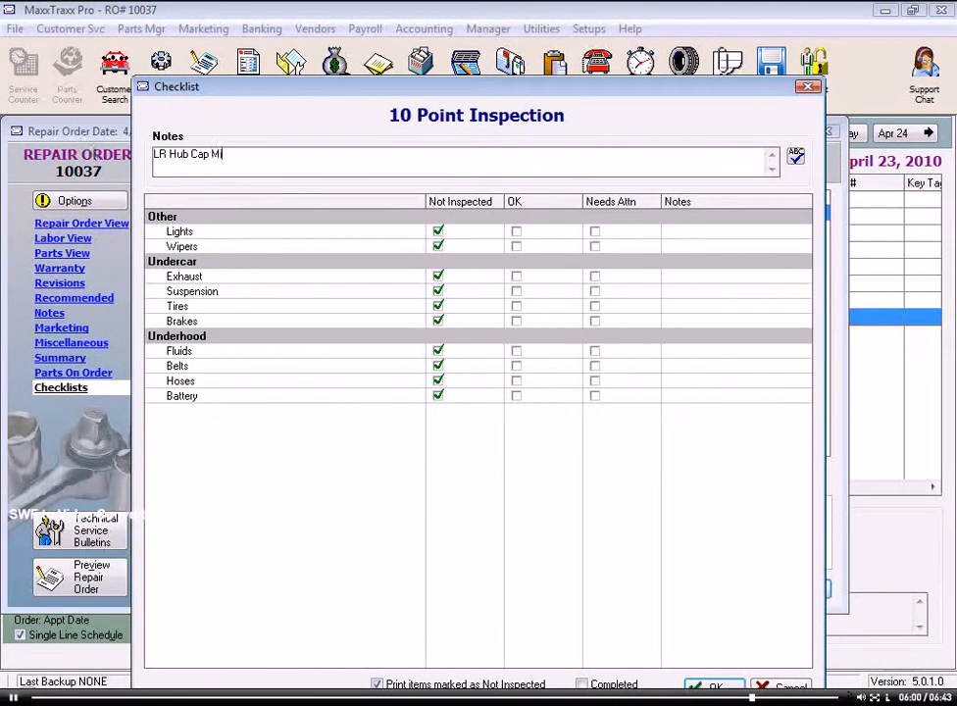
type("issing")
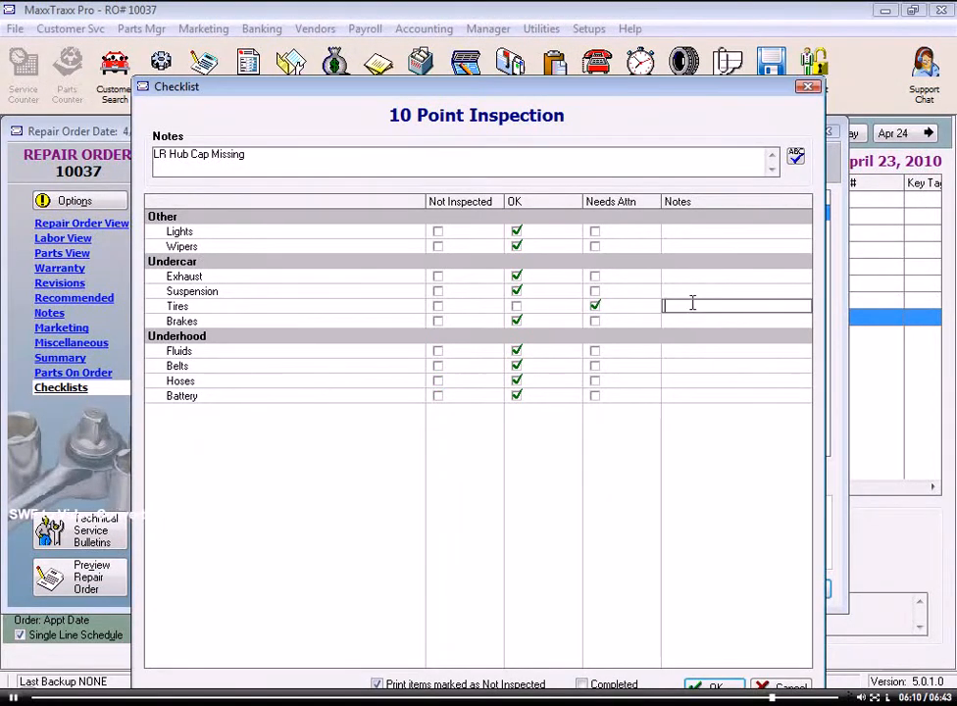
type("cords.sh")
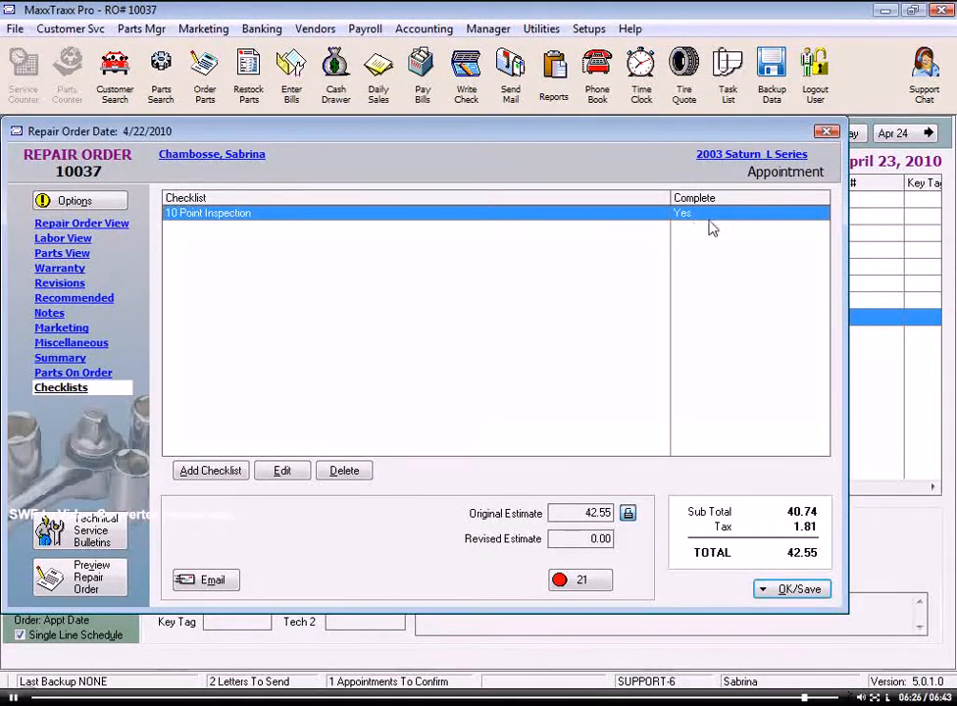
mouse_move(702, 224)
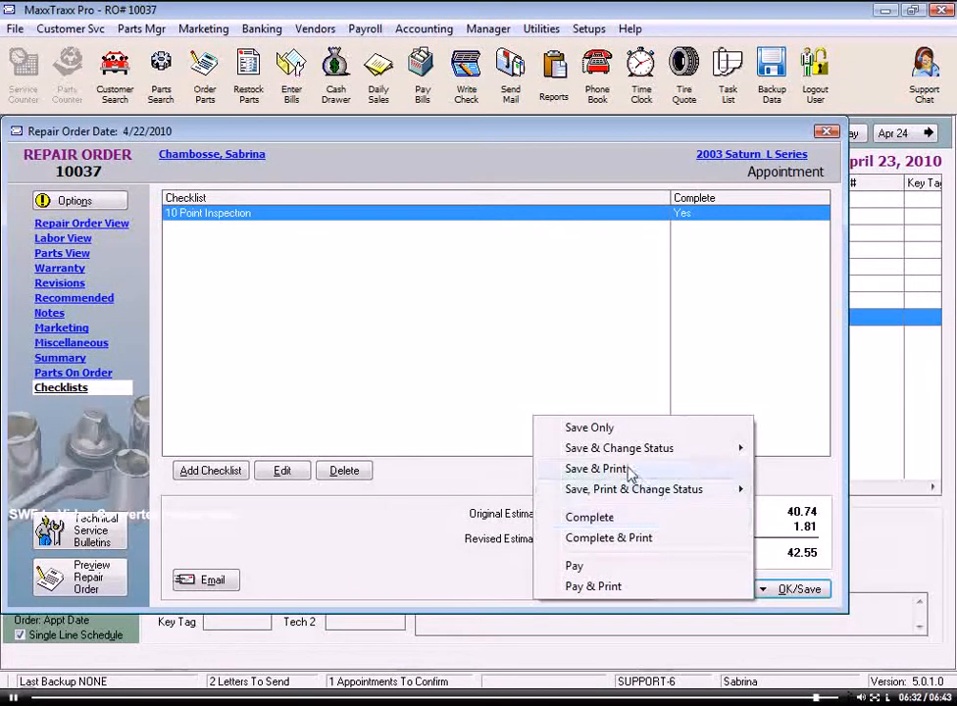
- Save & Print repair order 10037 with Print Checklists ticked in the Print dialog
left_click(596, 468)
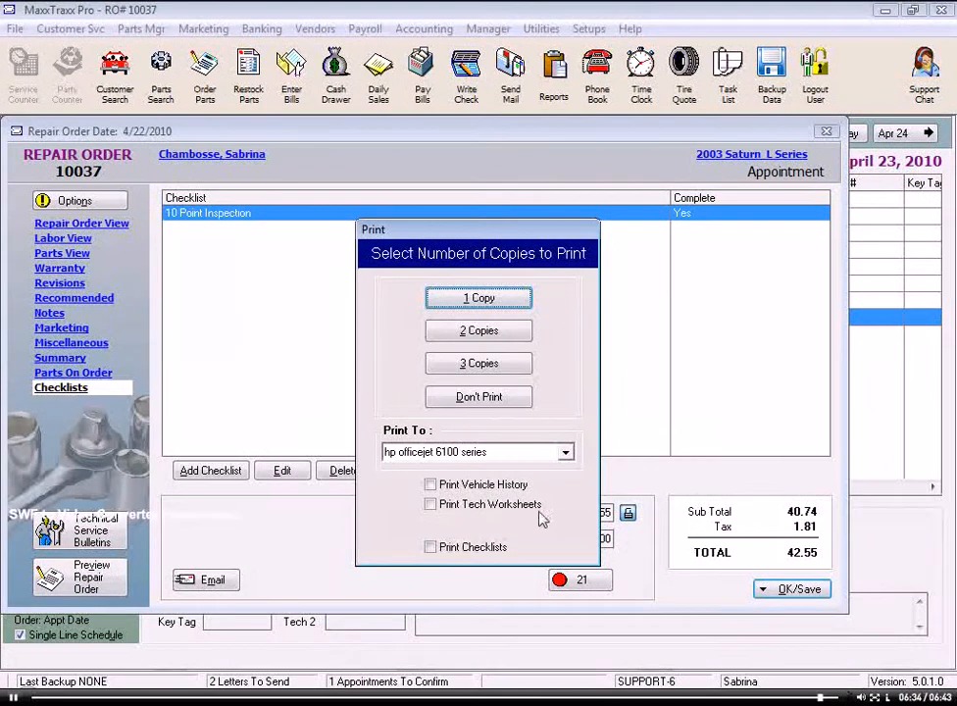
left_click(430, 545)
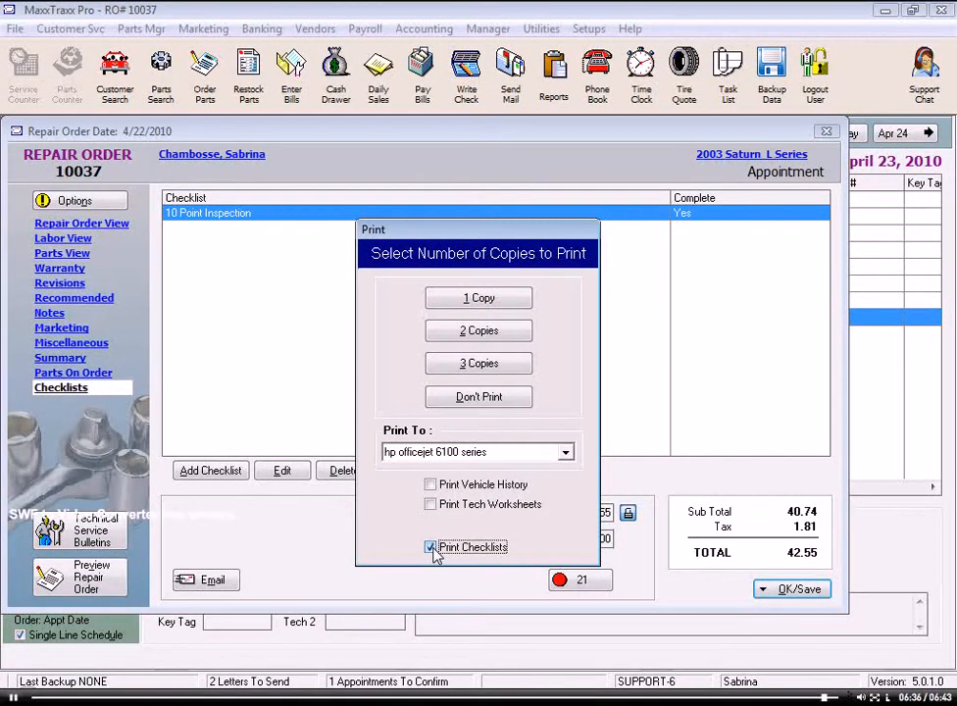